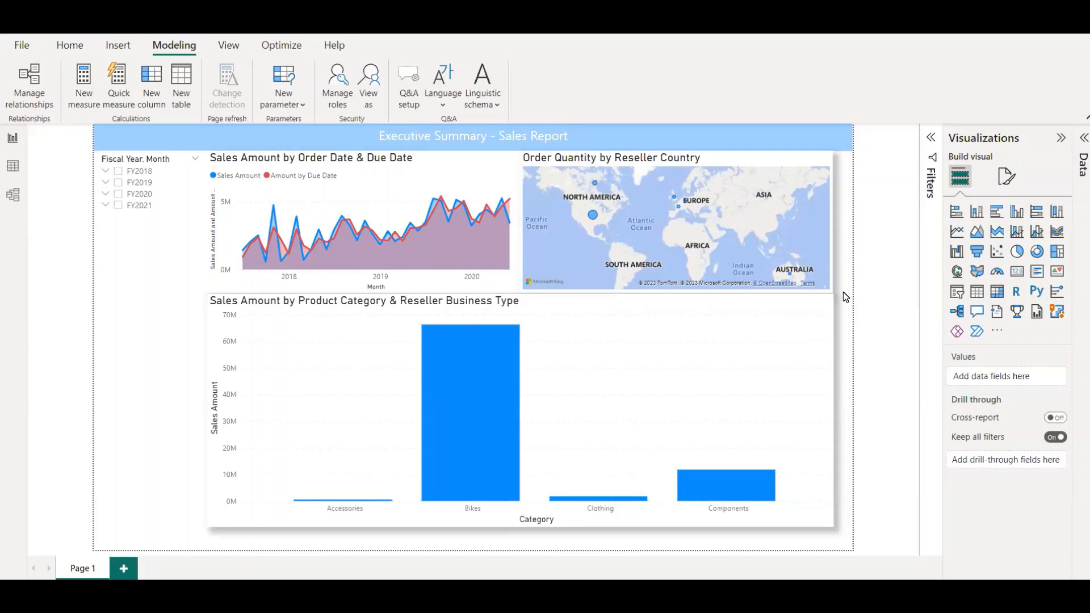
pyautogui.moveTo(669, 305)
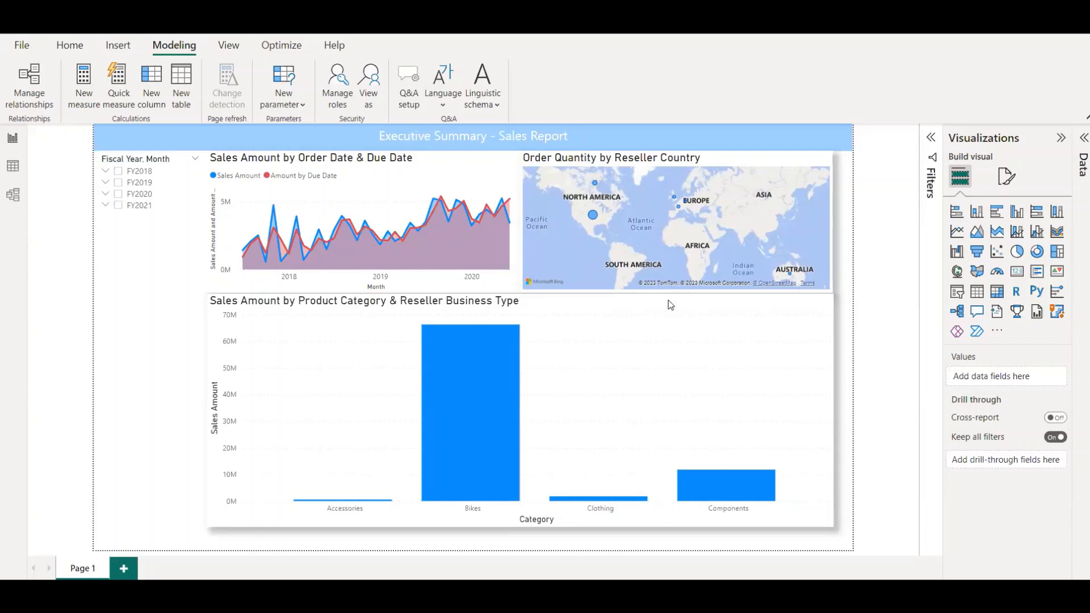
# - Select the sales bar chart and preview it at Business Type, then Category level
pyautogui.click(473, 414)
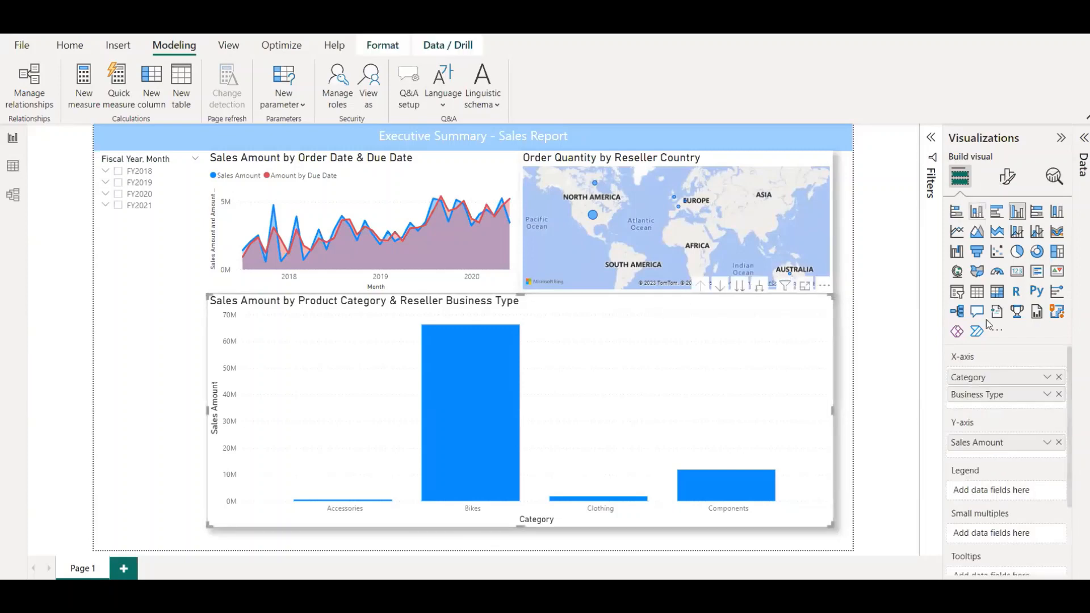
pyautogui.moveTo(999, 394)
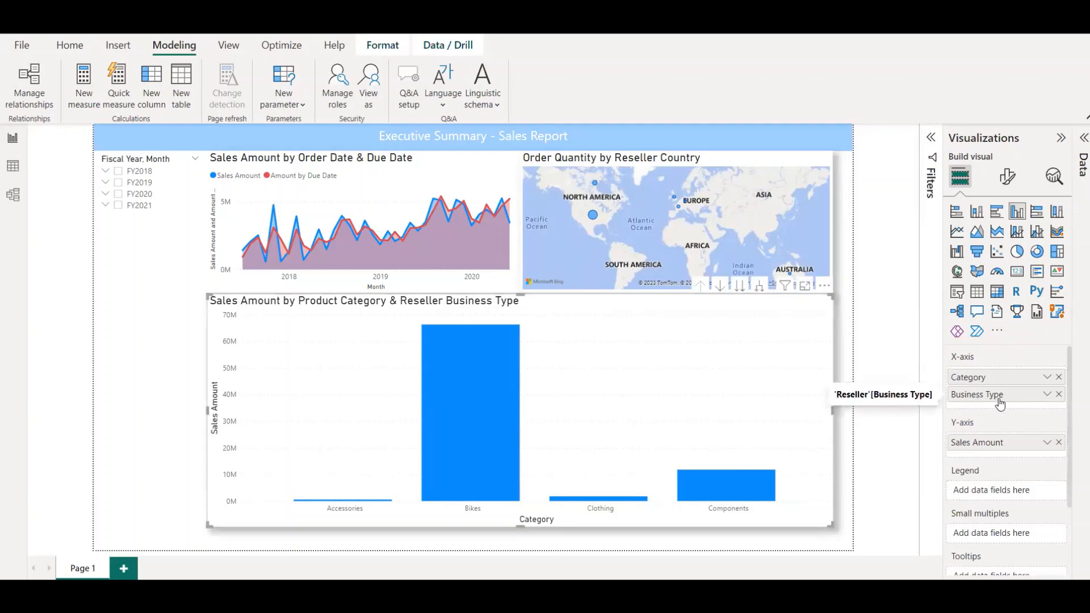
pyautogui.moveTo(1035, 406)
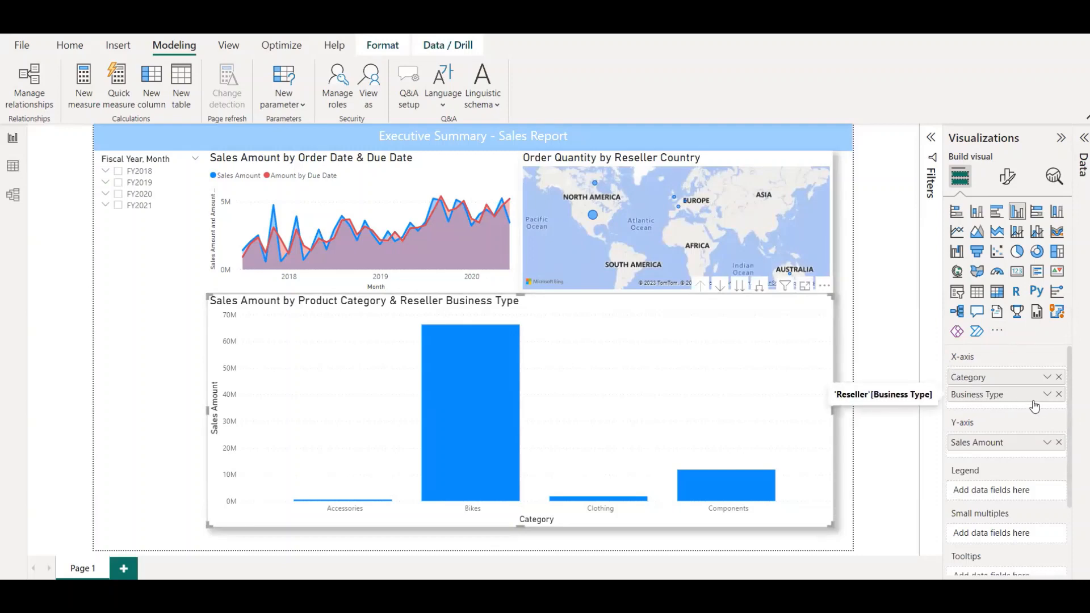
pyautogui.moveTo(754, 304)
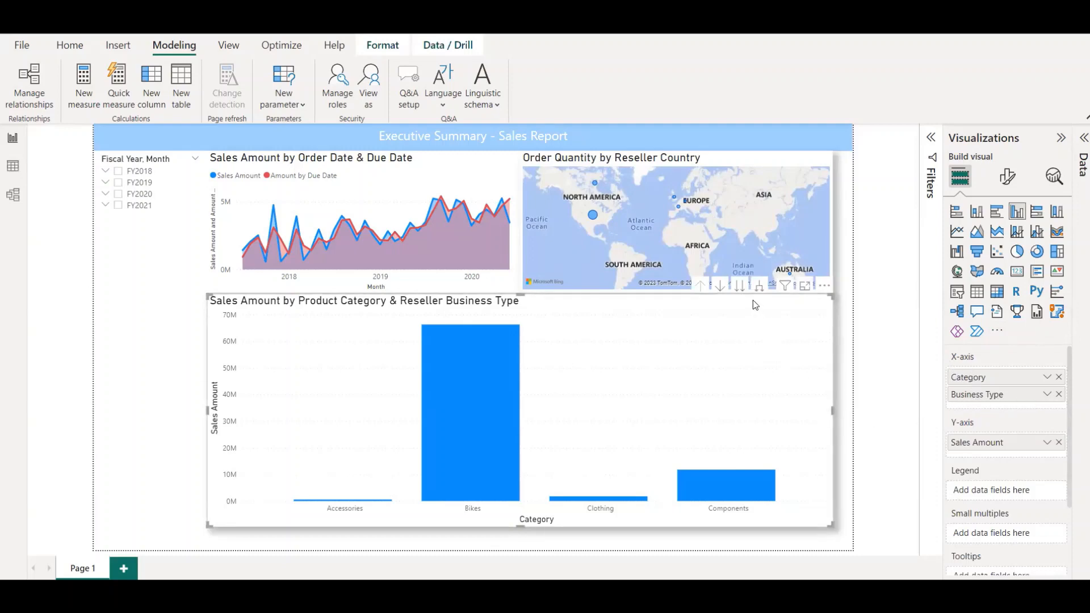
pyautogui.moveTo(736, 286)
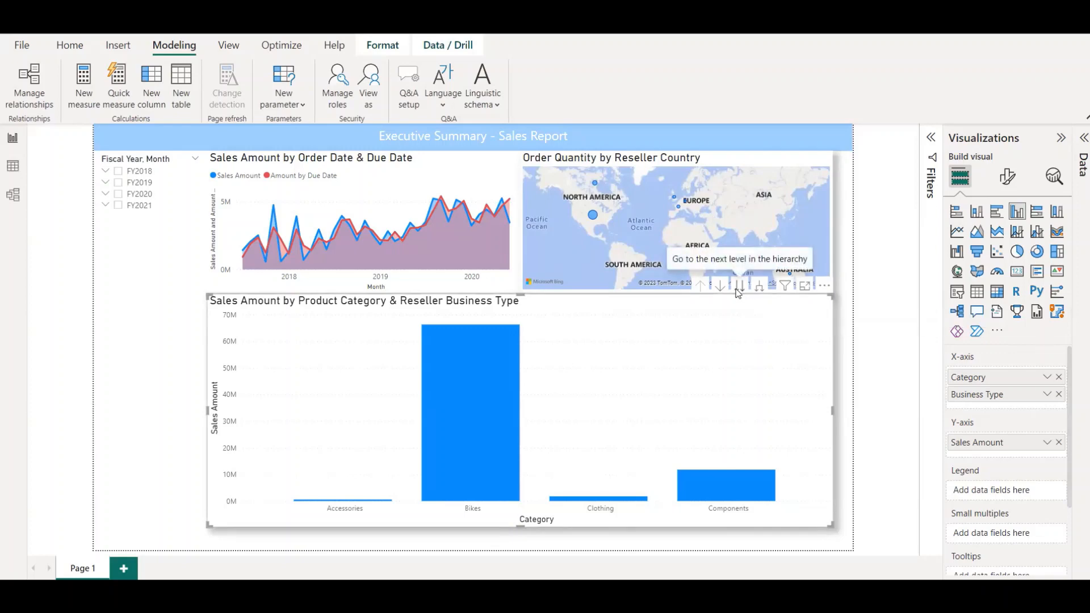
pyautogui.click(740, 286)
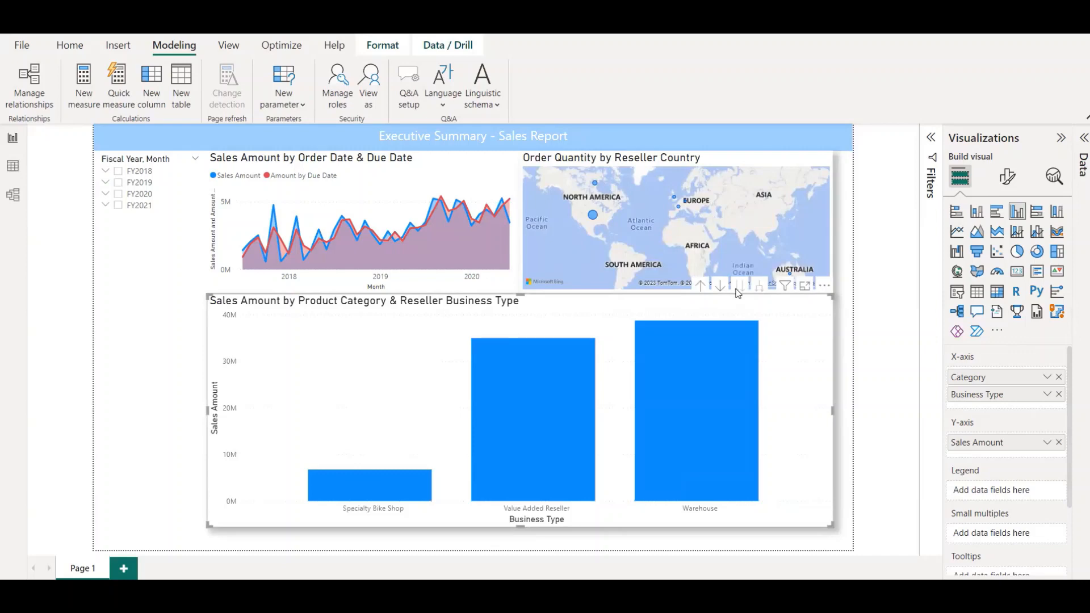
pyautogui.moveTo(701, 287)
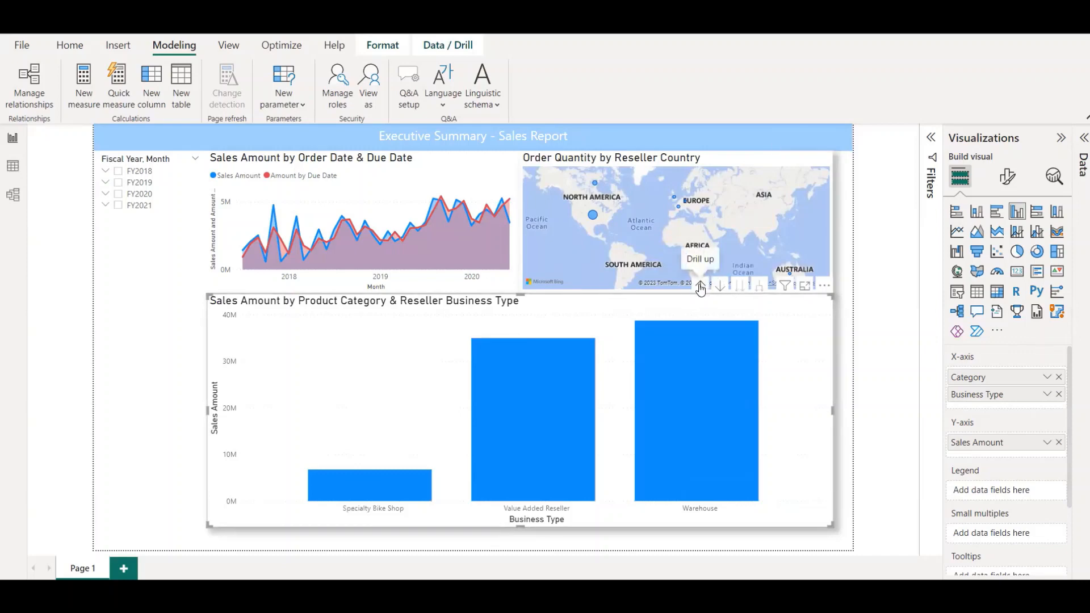
pyautogui.click(701, 286)
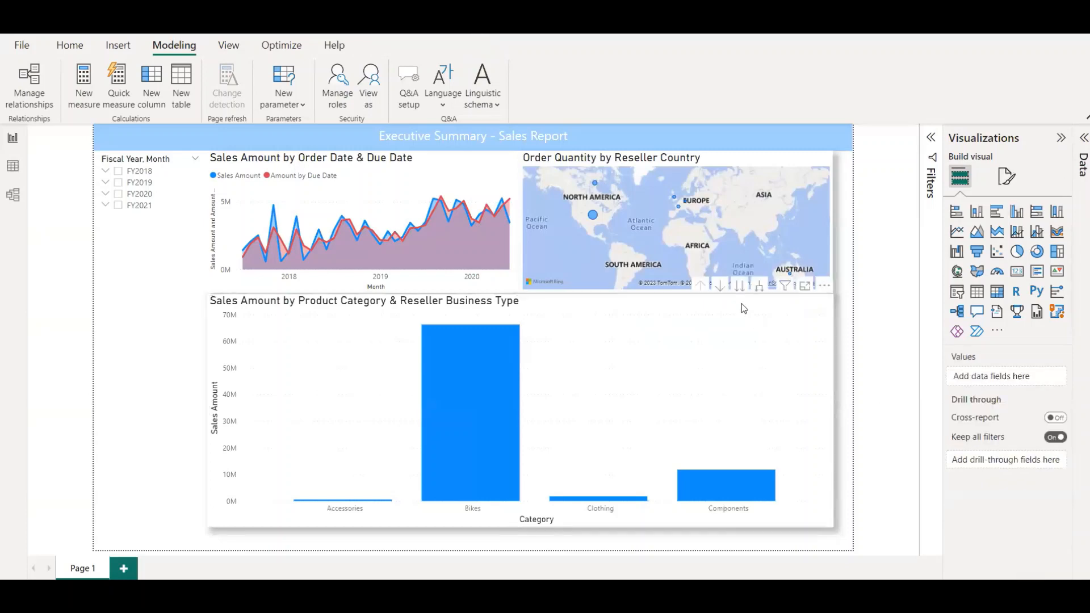
pyautogui.click(469, 414)
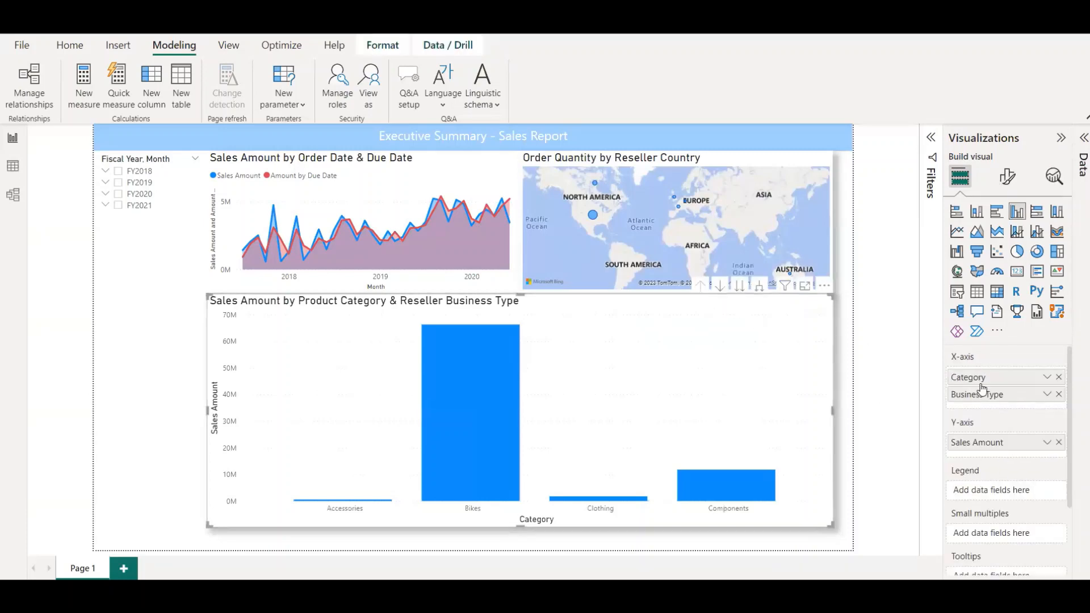
pyautogui.moveTo(982, 386)
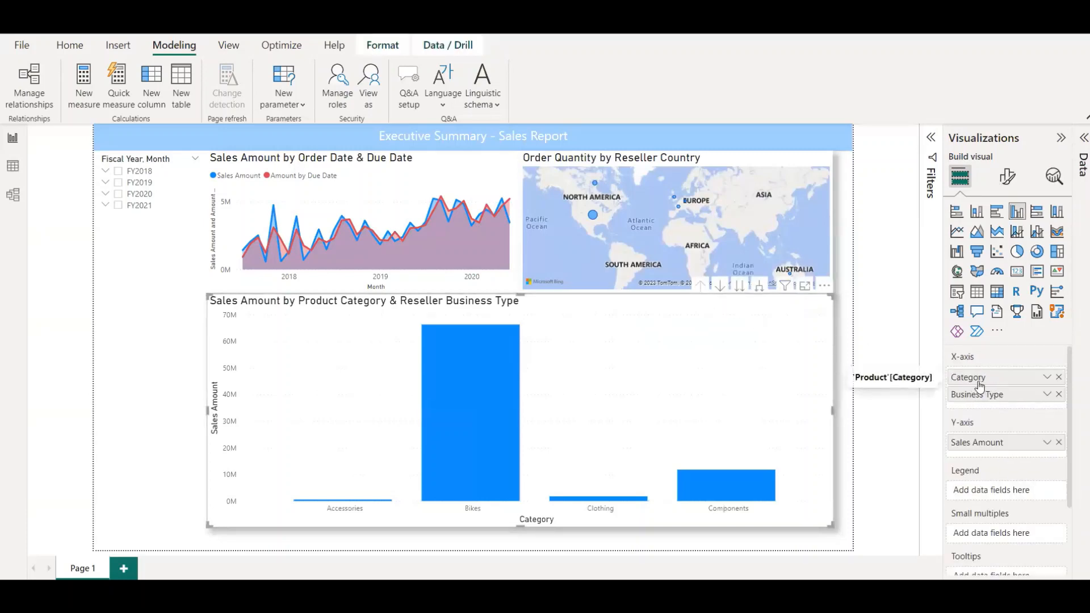
pyautogui.moveTo(860, 365)
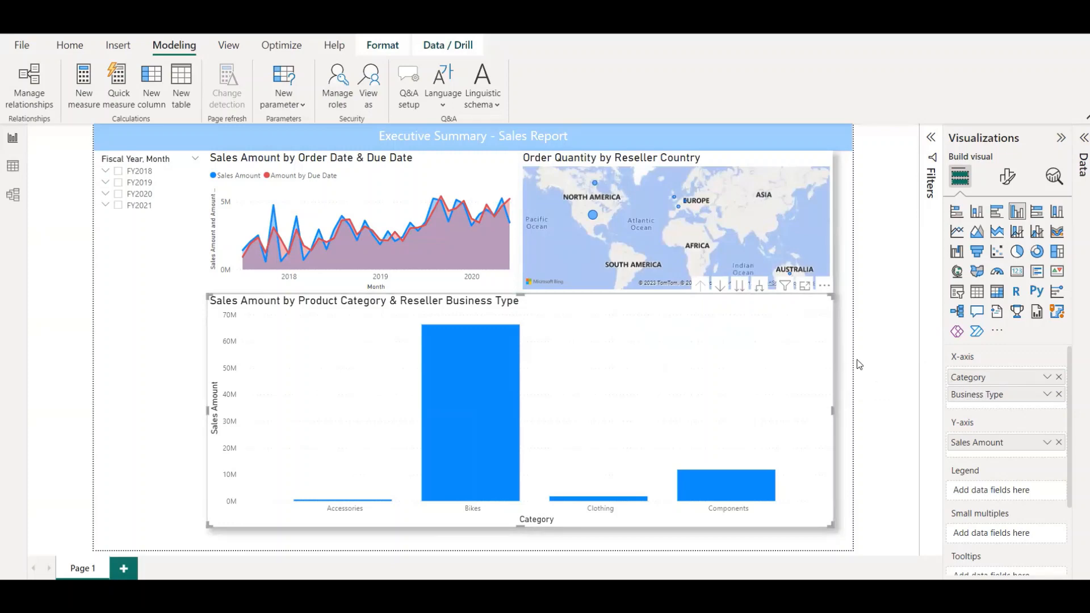
pyautogui.moveTo(818, 338)
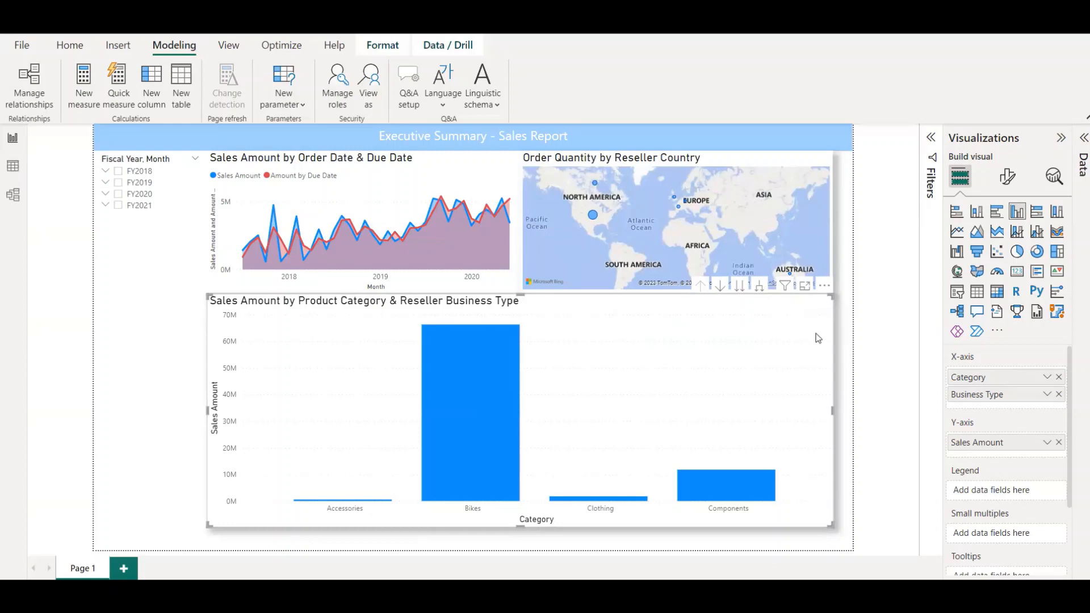
pyautogui.moveTo(740, 287)
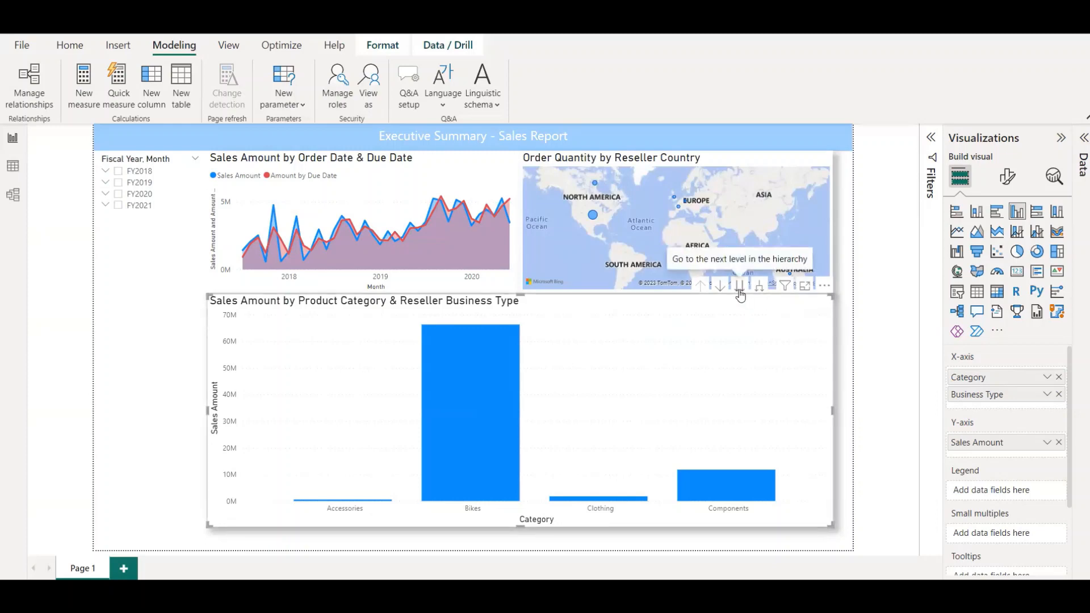
pyautogui.moveTo(854, 338)
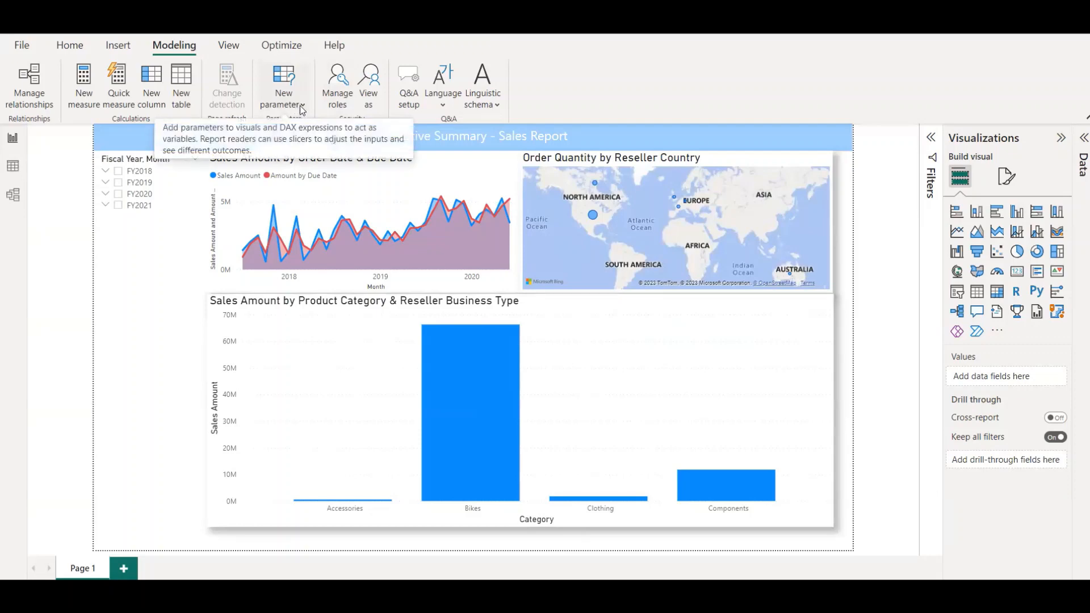
# - Start a new Fields parameter and name it Switch_Fields
pyautogui.click(283, 84)
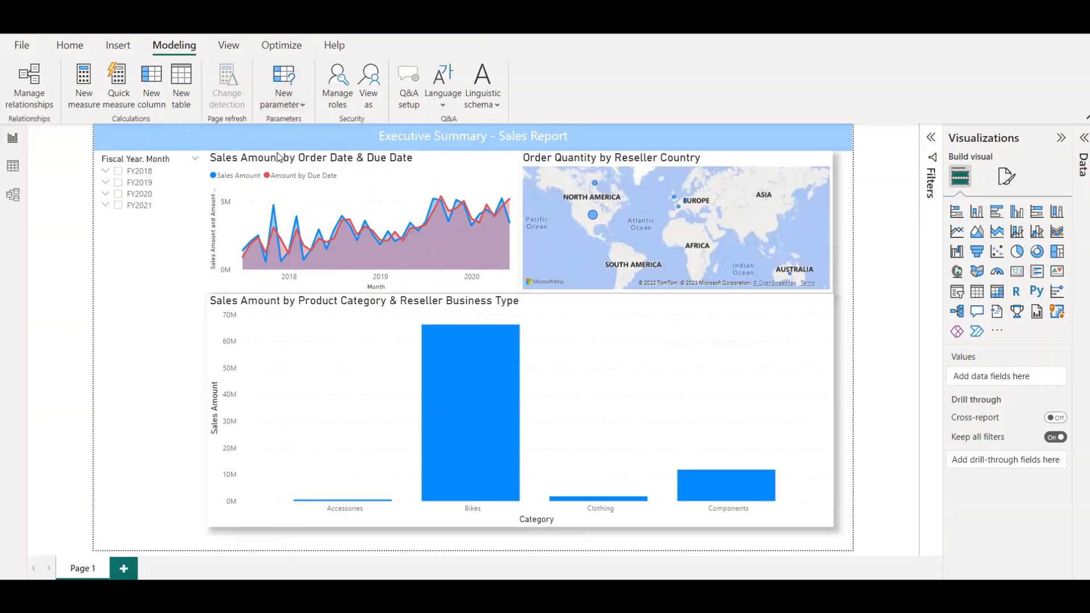
pyautogui.click(282, 83)
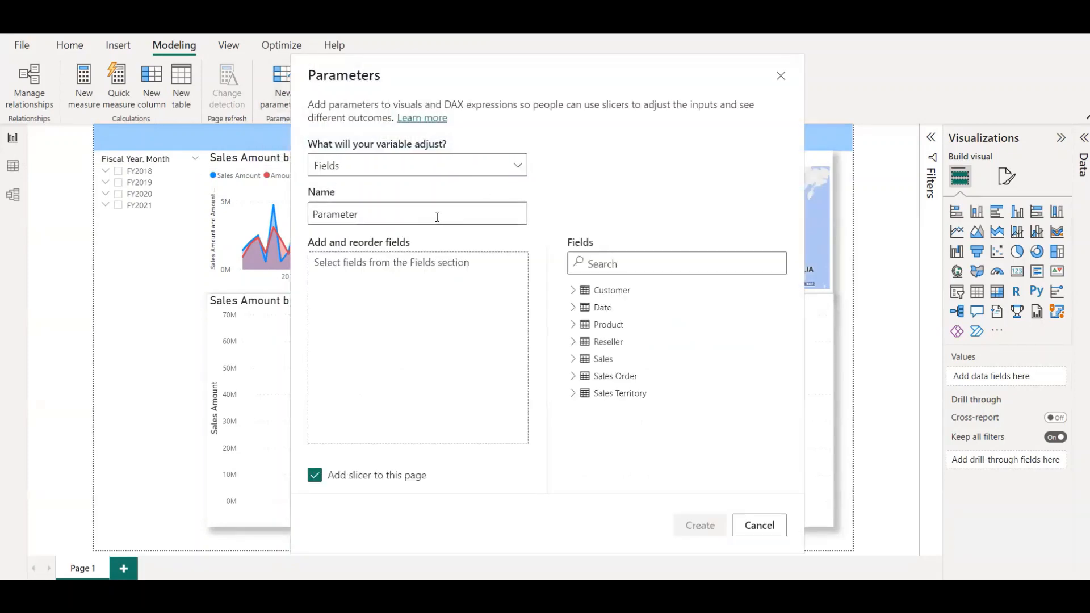
pyautogui.tripleClick(417, 213)
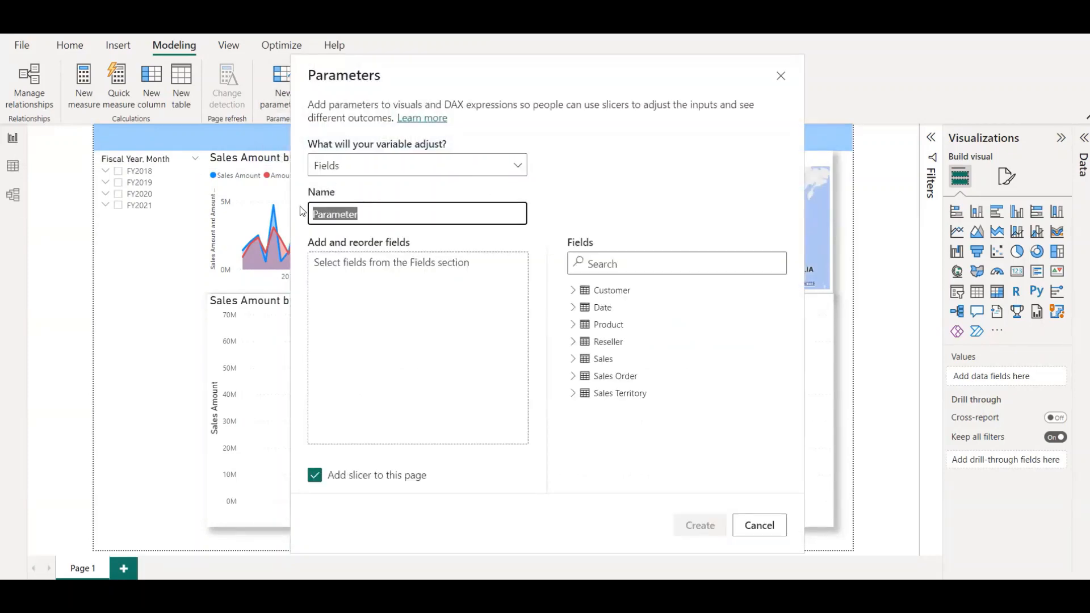
pyautogui.write('Swith')
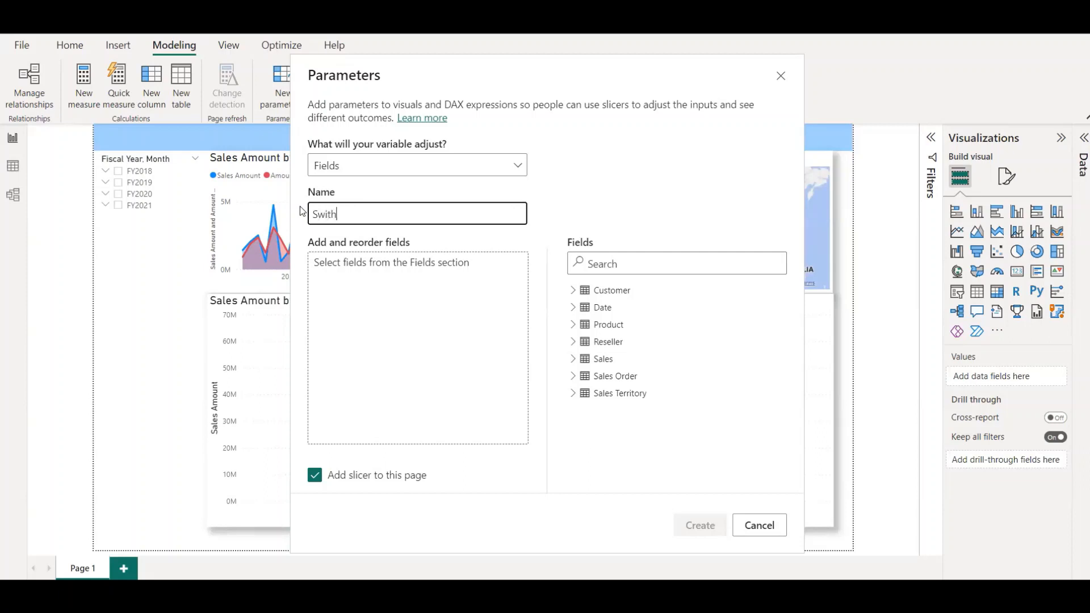
pyautogui.write('ch')
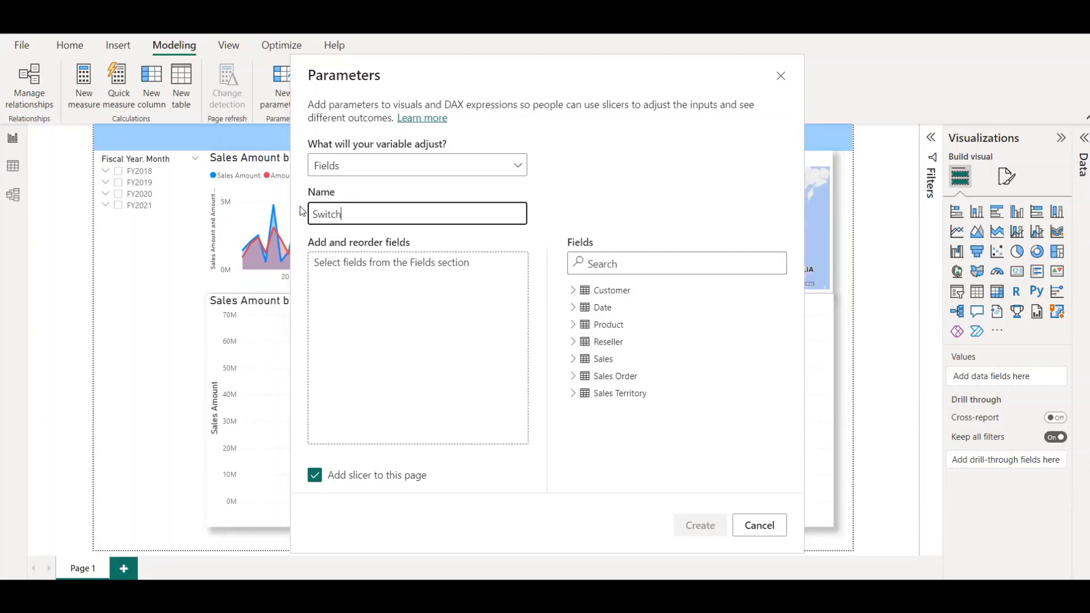
pyautogui.write('_Fields')
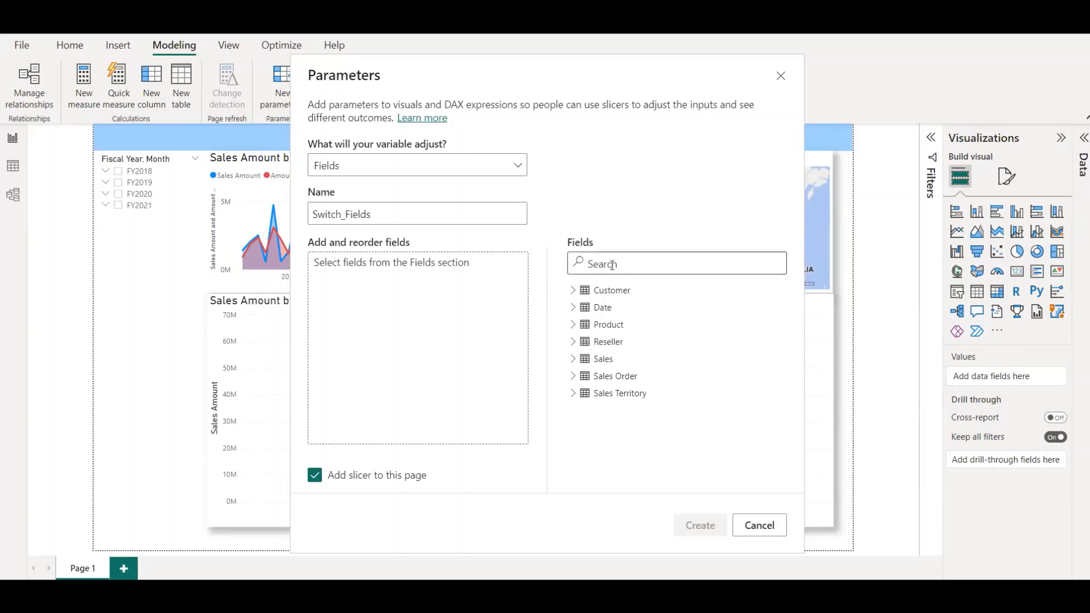
# - Add Category and Business Type to the parameter and create it
pyautogui.write('cate')
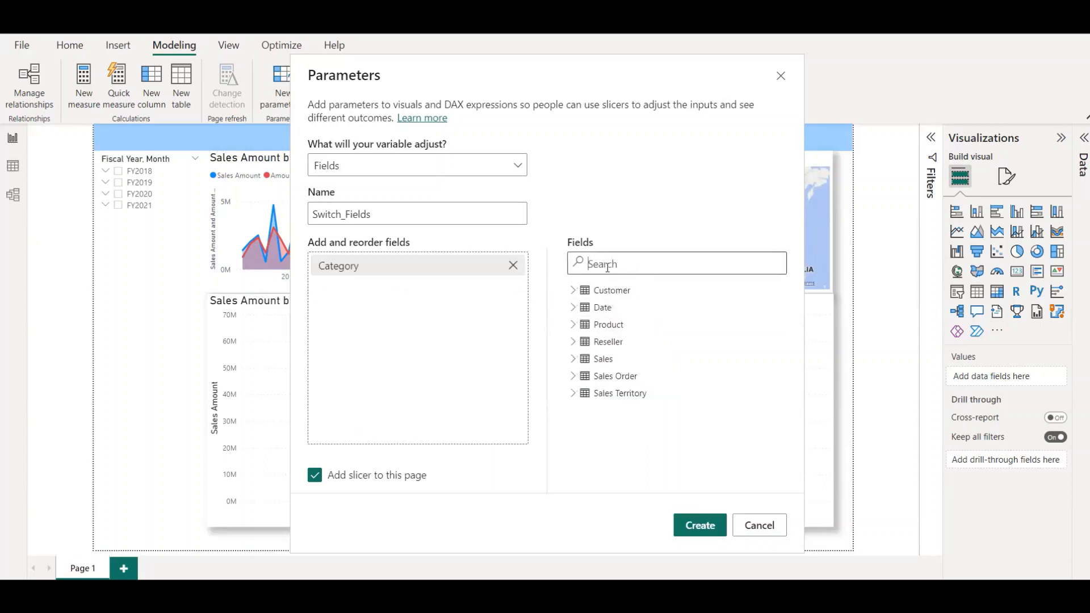
pyautogui.write('Busines')
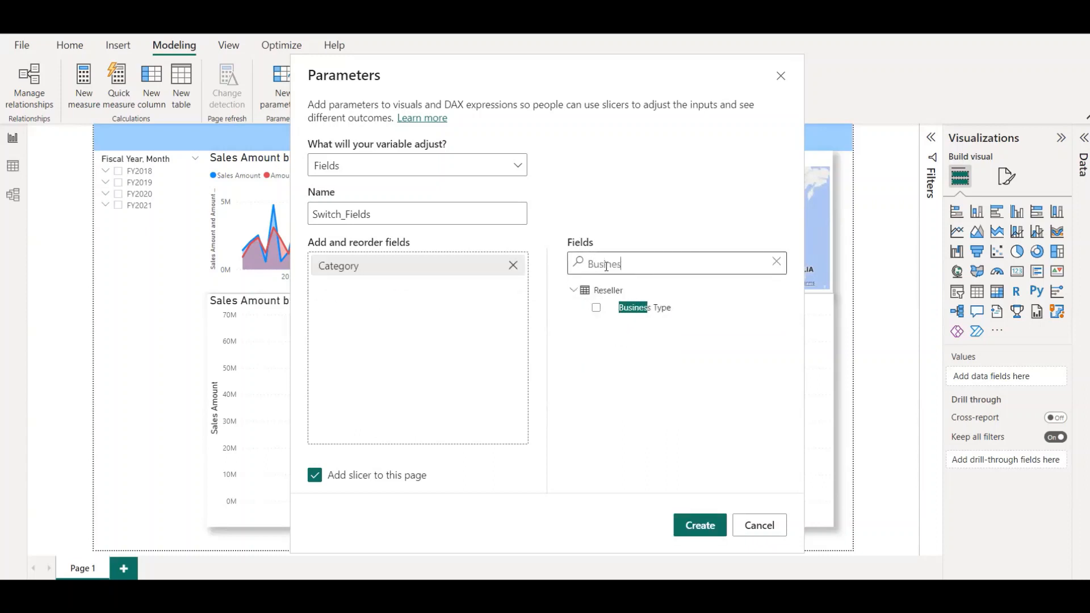
pyautogui.click(595, 308)
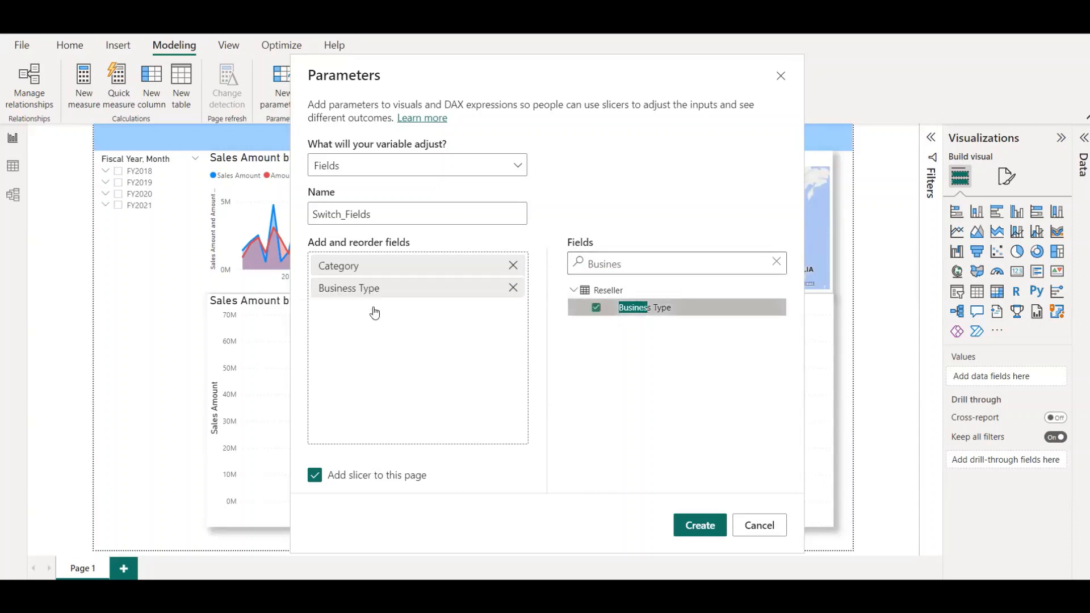
pyautogui.click(700, 525)
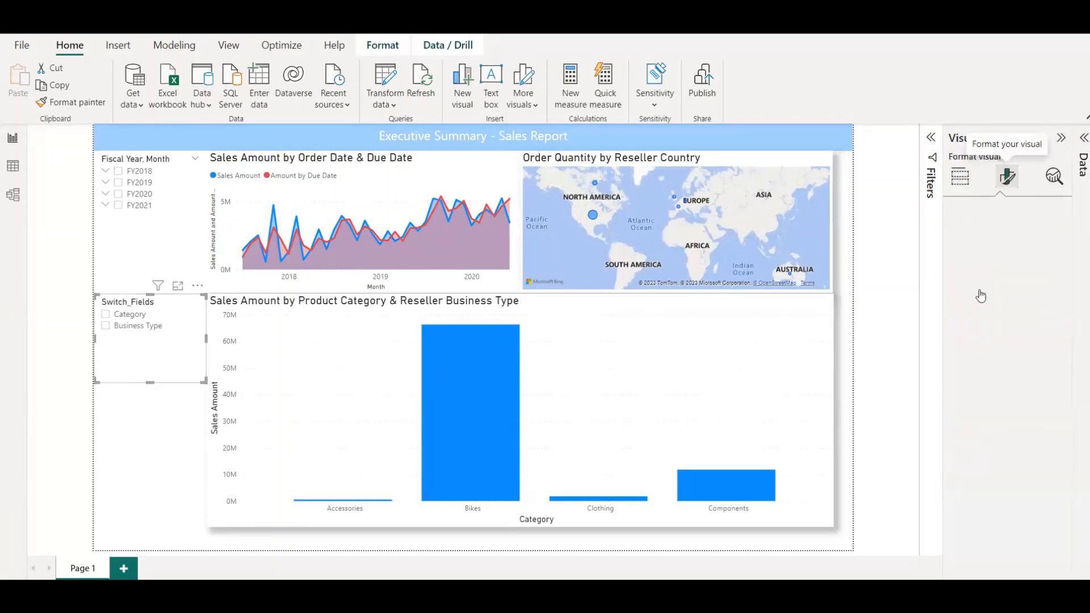
# - Turn on Single select in the Switch_Fields slicer's selection settings
pyautogui.click(1006, 176)
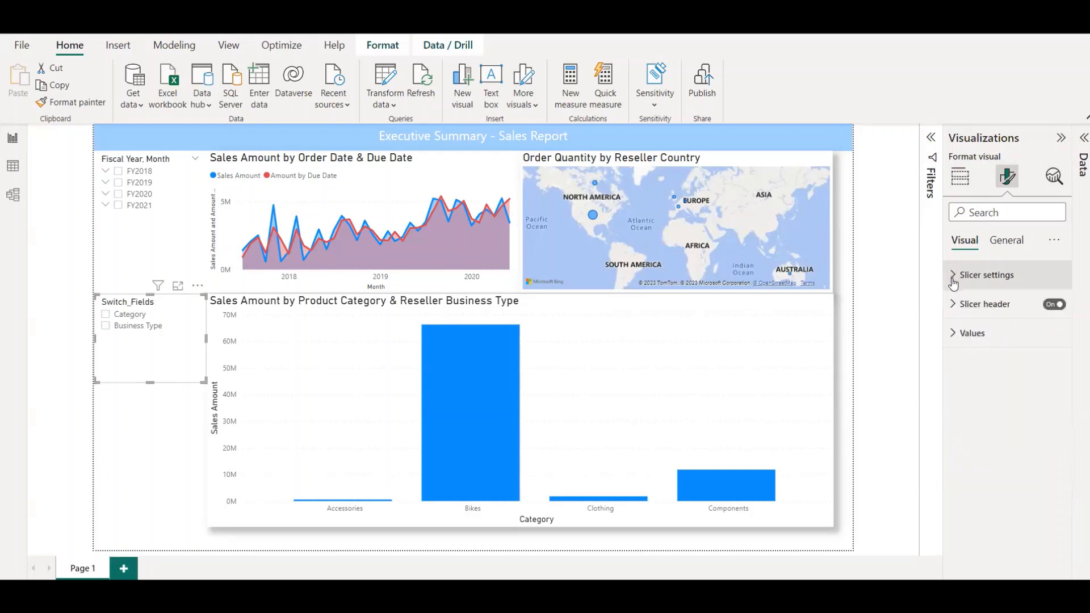
pyautogui.click(984, 275)
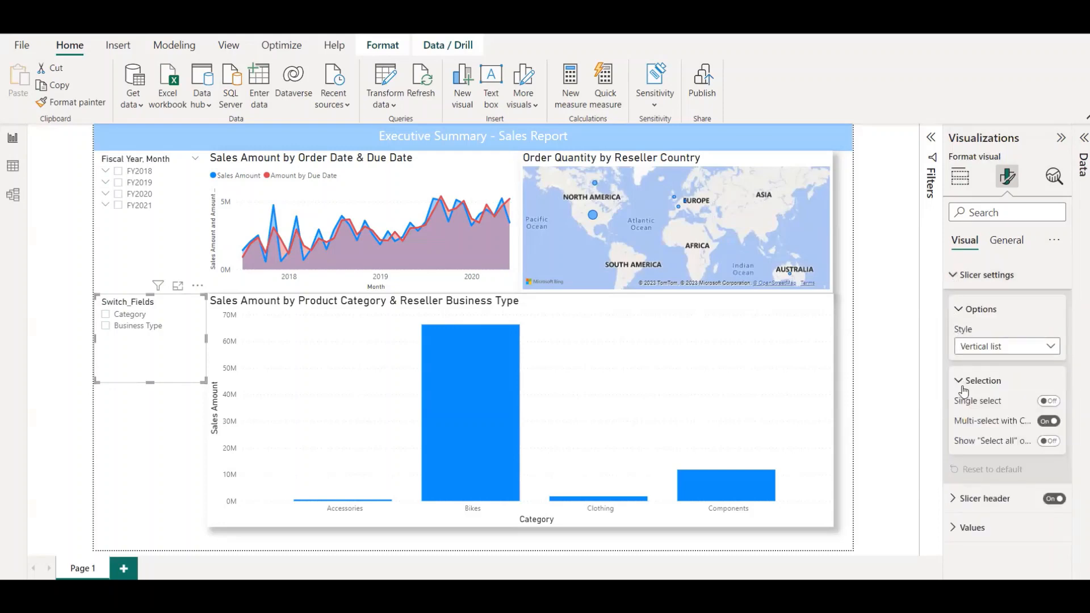
pyautogui.click(1049, 402)
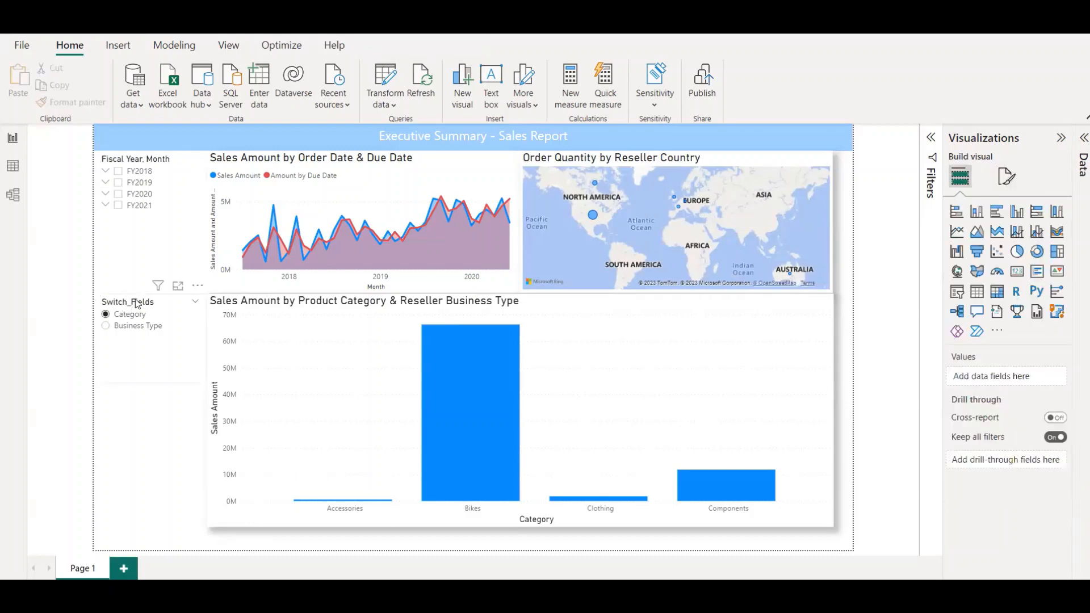
pyautogui.click(127, 301)
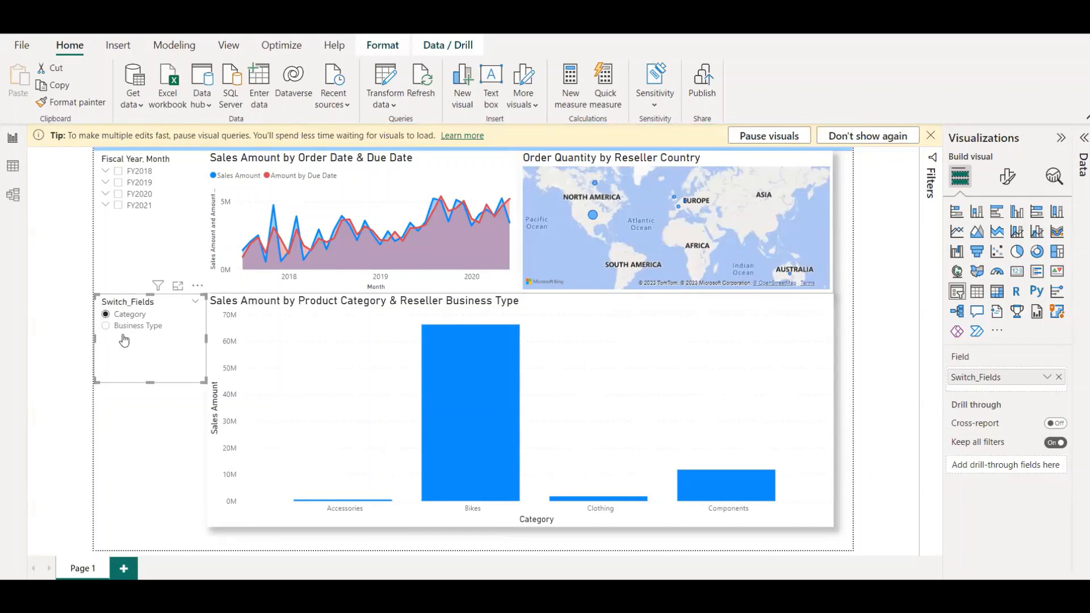
pyautogui.moveTo(741, 309)
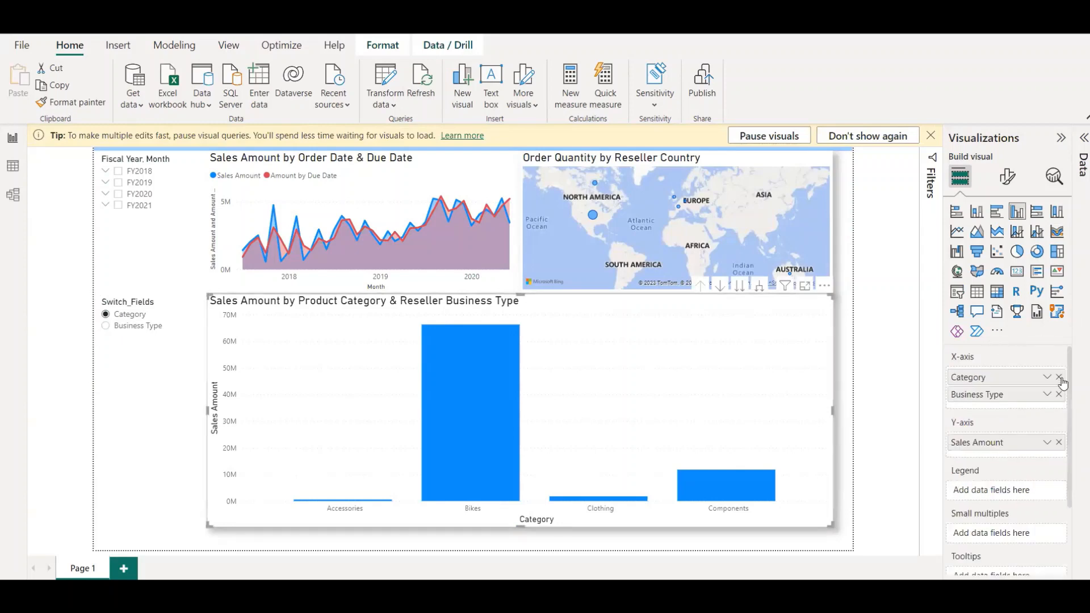
# - Replace Business Type on the chart's X-axis with the Switch_Fields parameter
pyautogui.click(1058, 377)
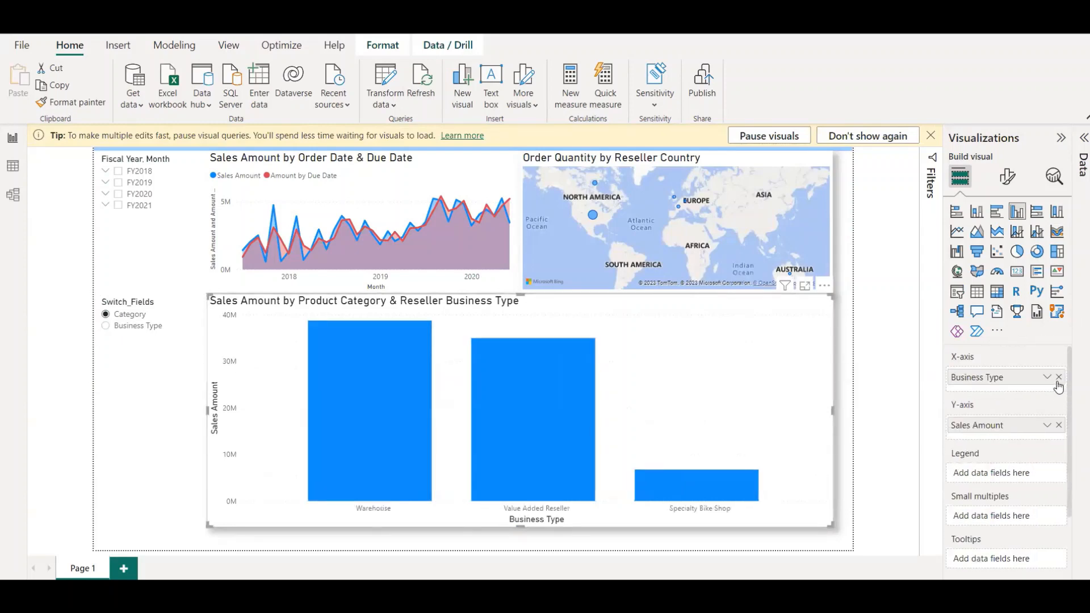
pyautogui.click(1059, 376)
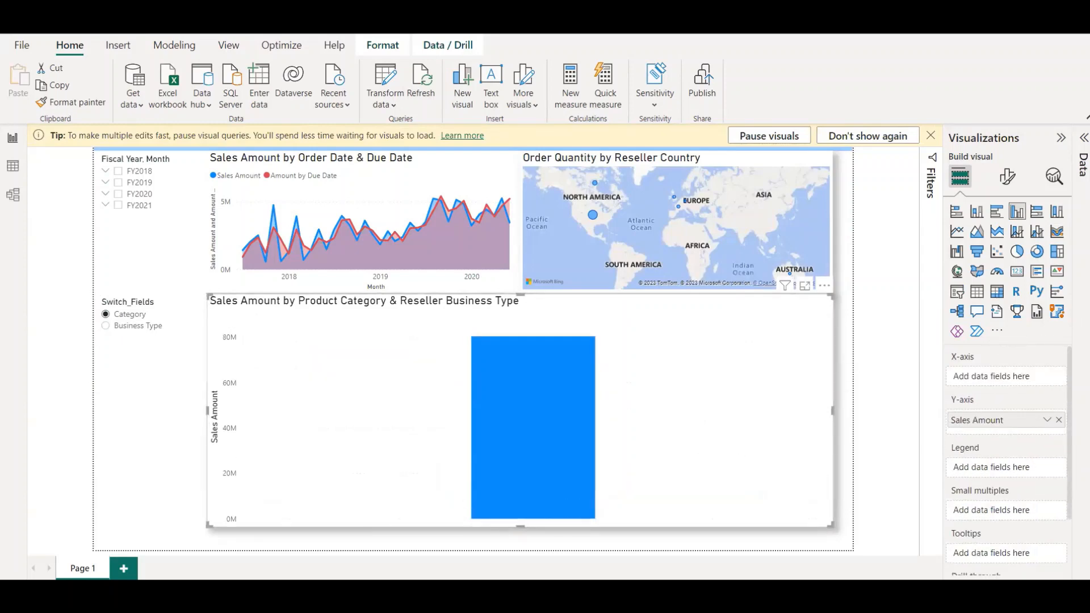
pyautogui.click(1083, 137)
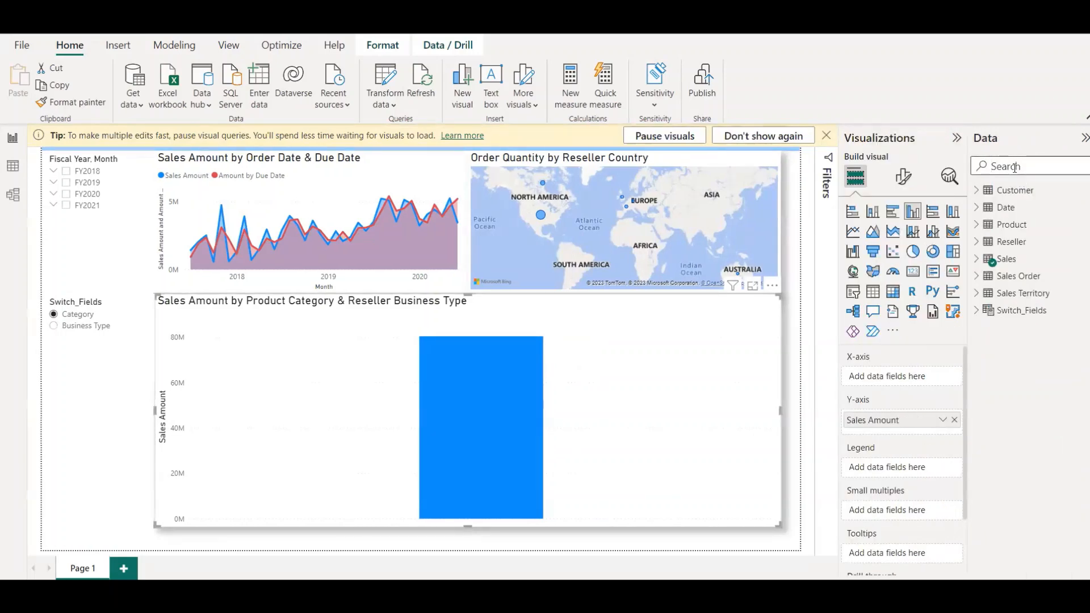
pyautogui.write('swit')
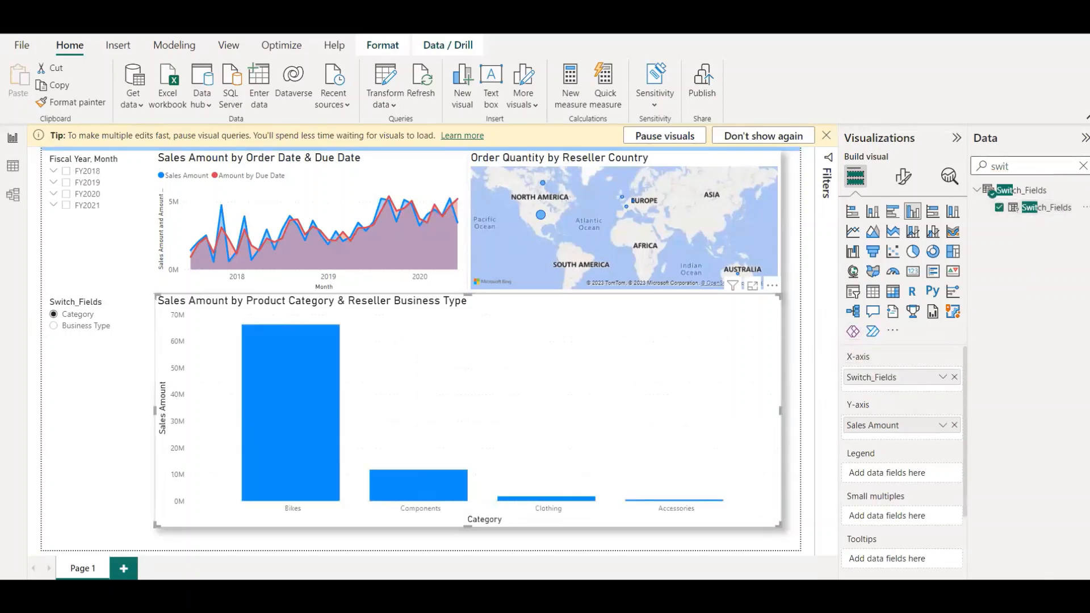
pyautogui.click(1082, 165)
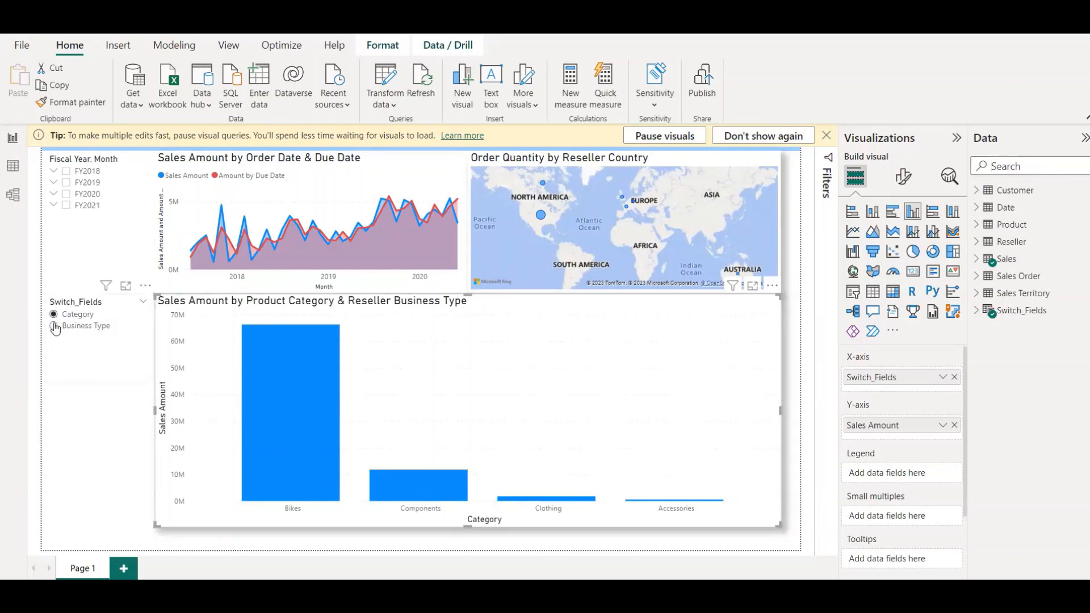
# - Test the slicer by showing Business Type, then Category
pyautogui.click(54, 327)
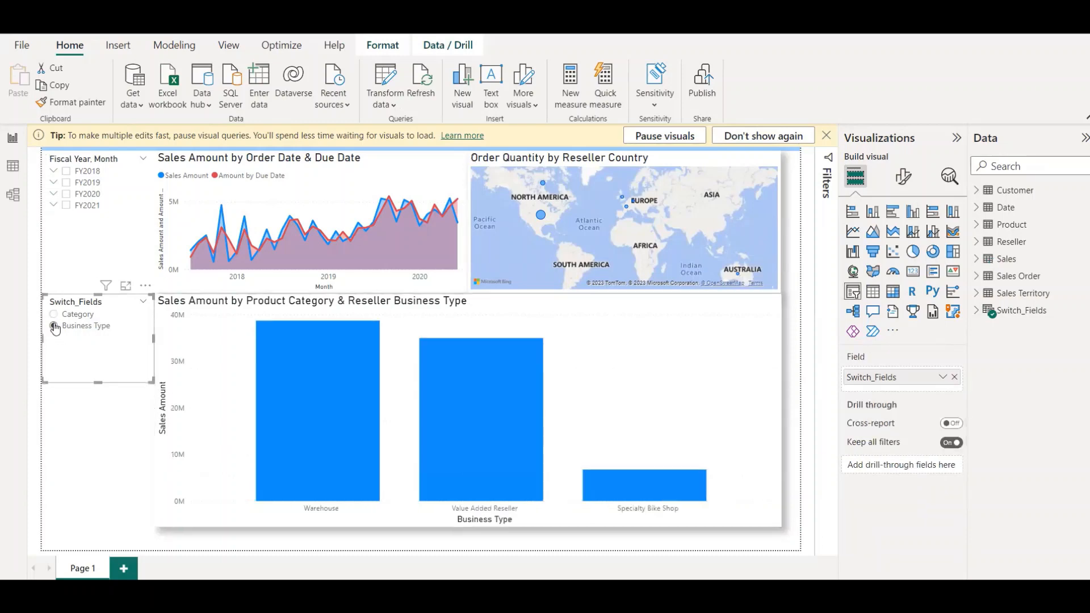
pyautogui.click(53, 314)
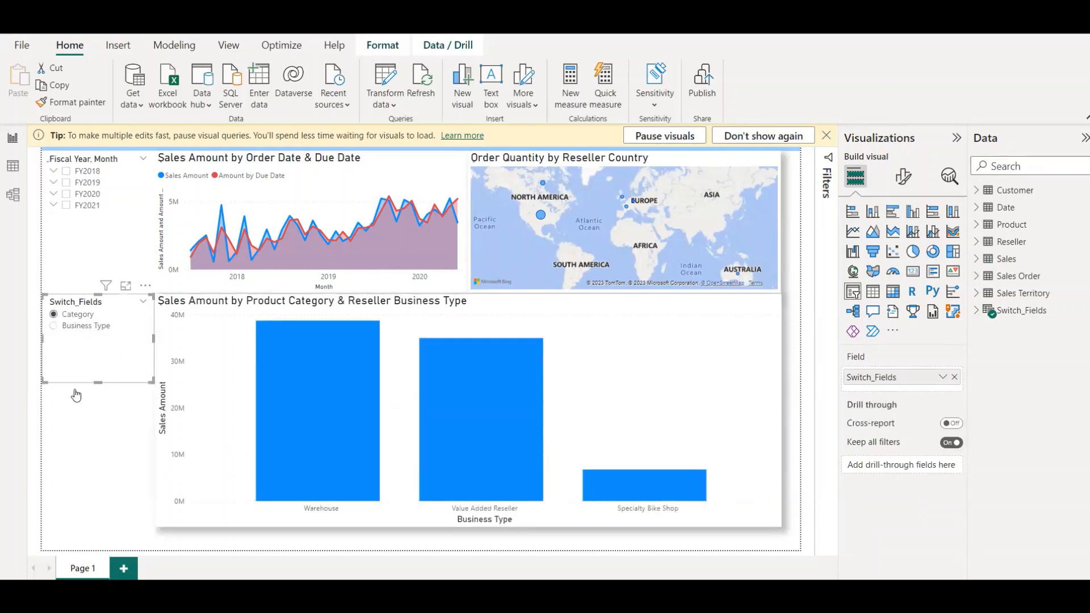
pyautogui.click(53, 314)
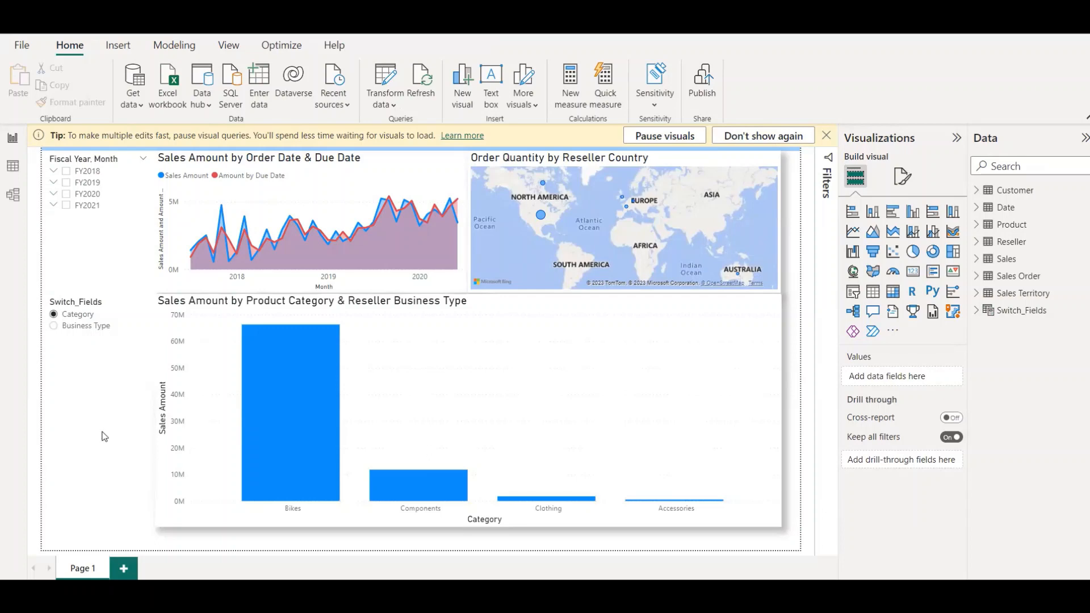
pyautogui.moveTo(632, 289)
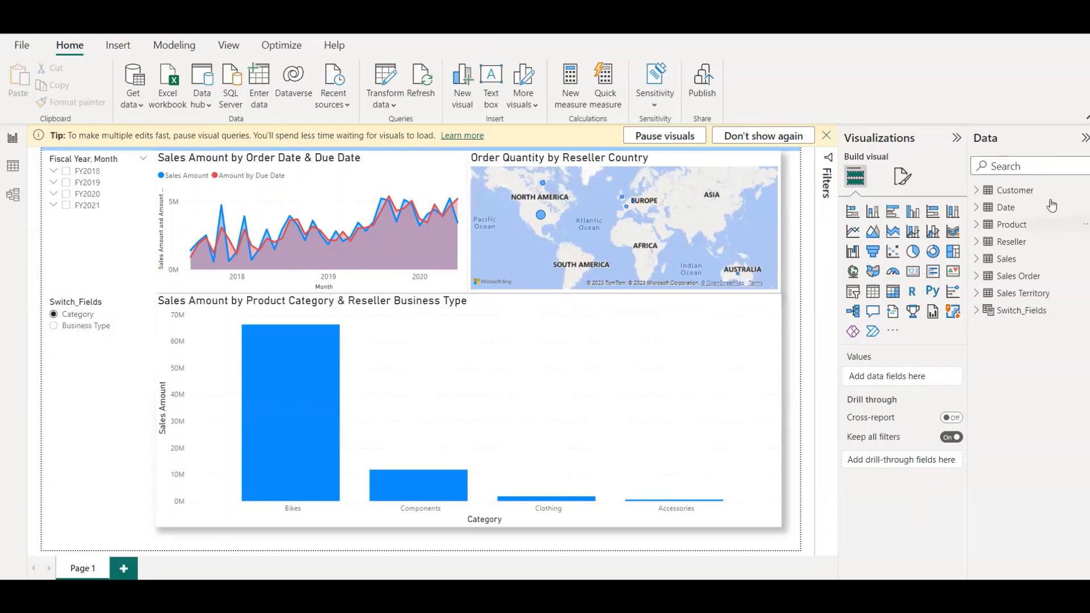
pyautogui.moveTo(988, 265)
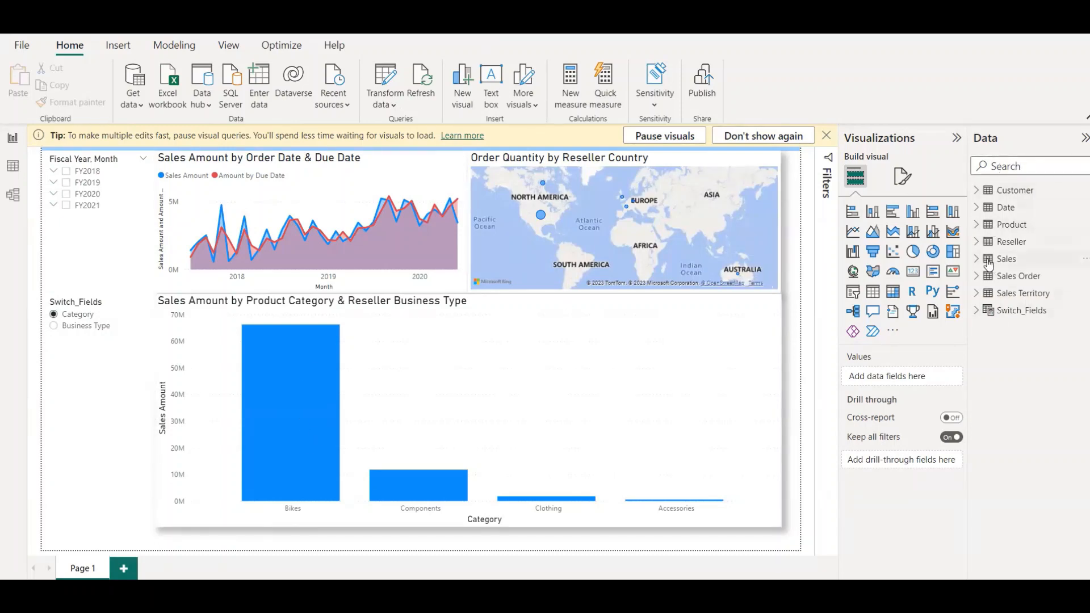
# - Add a Sales measure Color = SELECTEDVALUE(Switch_Fields[Switch_Fields Fields])
pyautogui.rightClick(1005, 258)
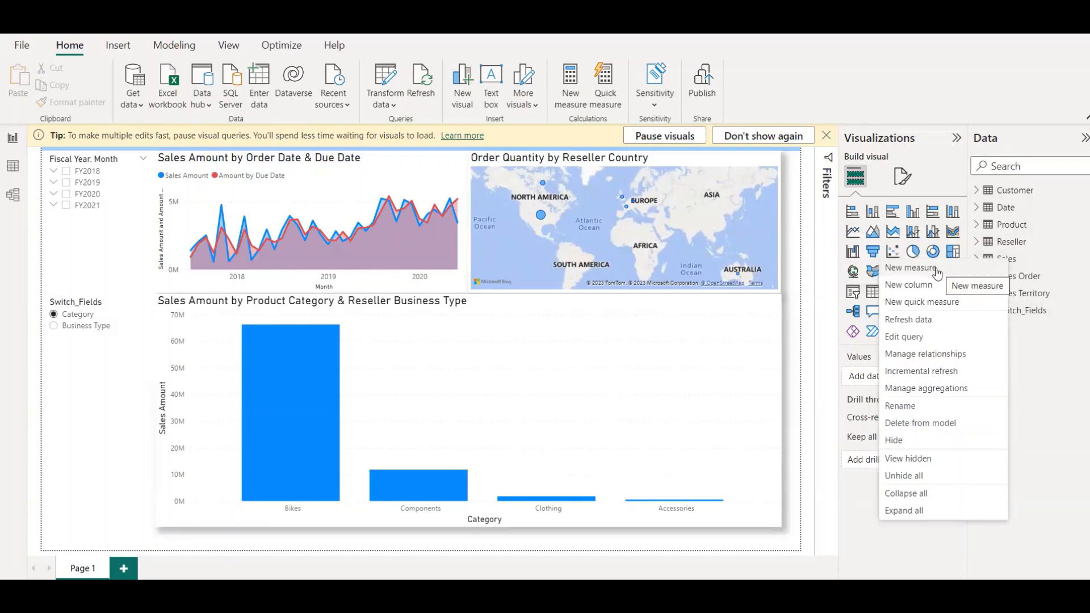
pyautogui.click(910, 267)
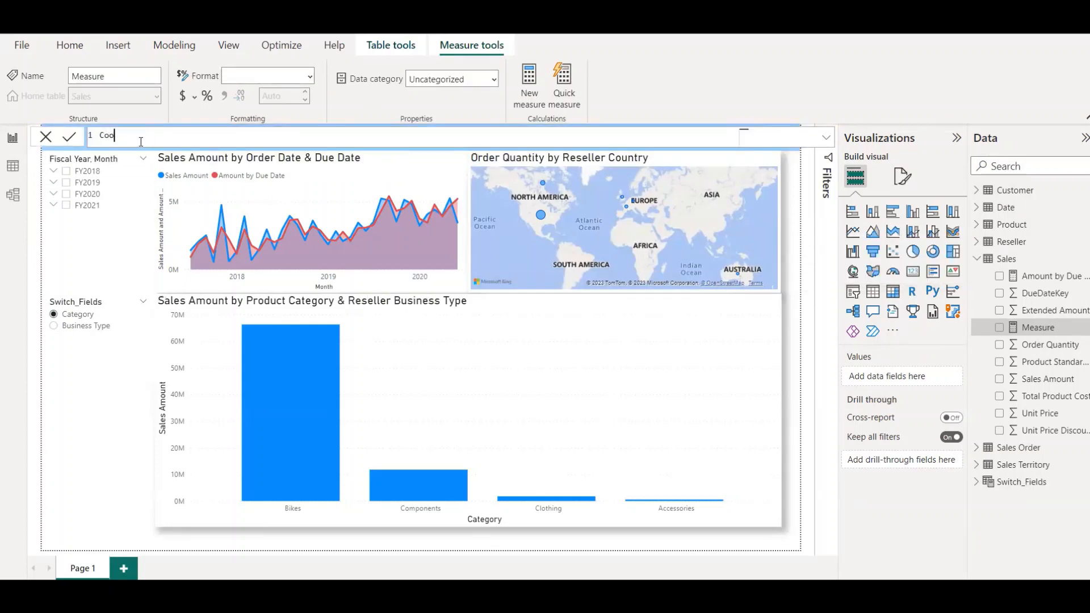
pyautogui.write('Color =')
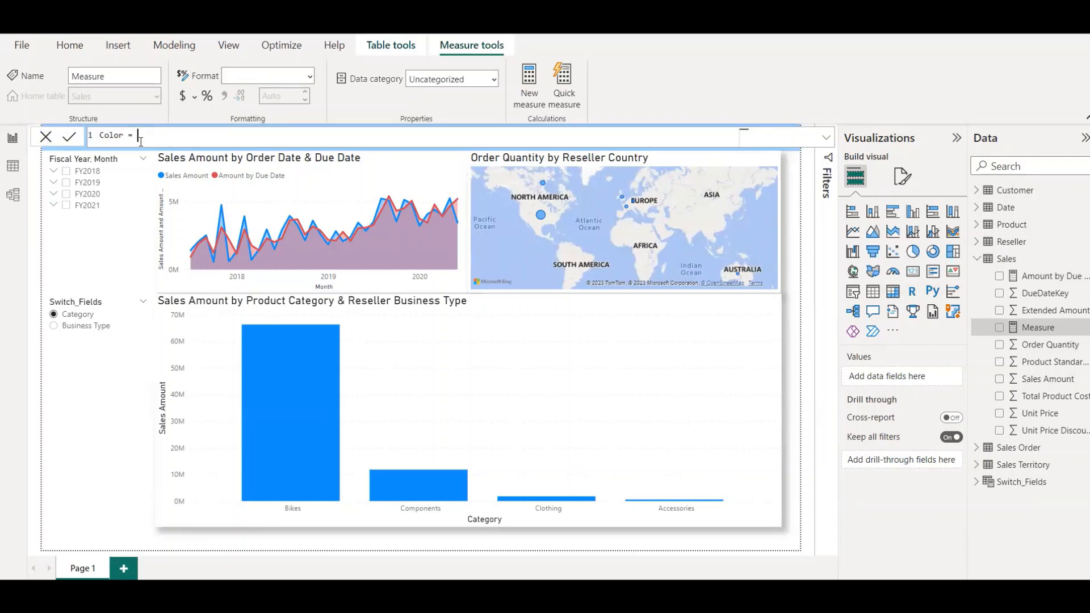
pyautogui.write('sele')
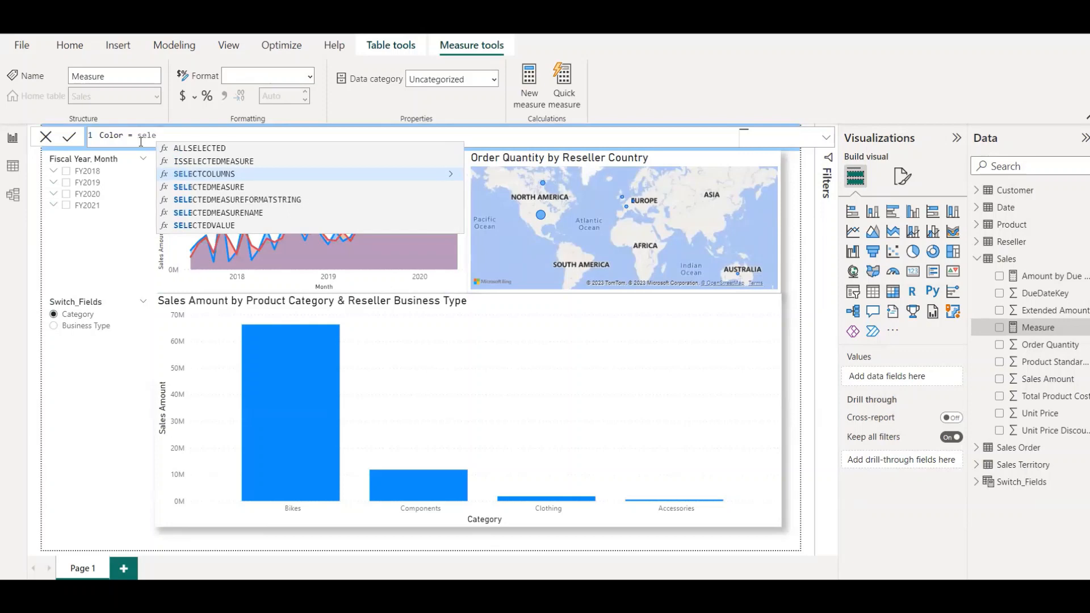
pyautogui.click(204, 226)
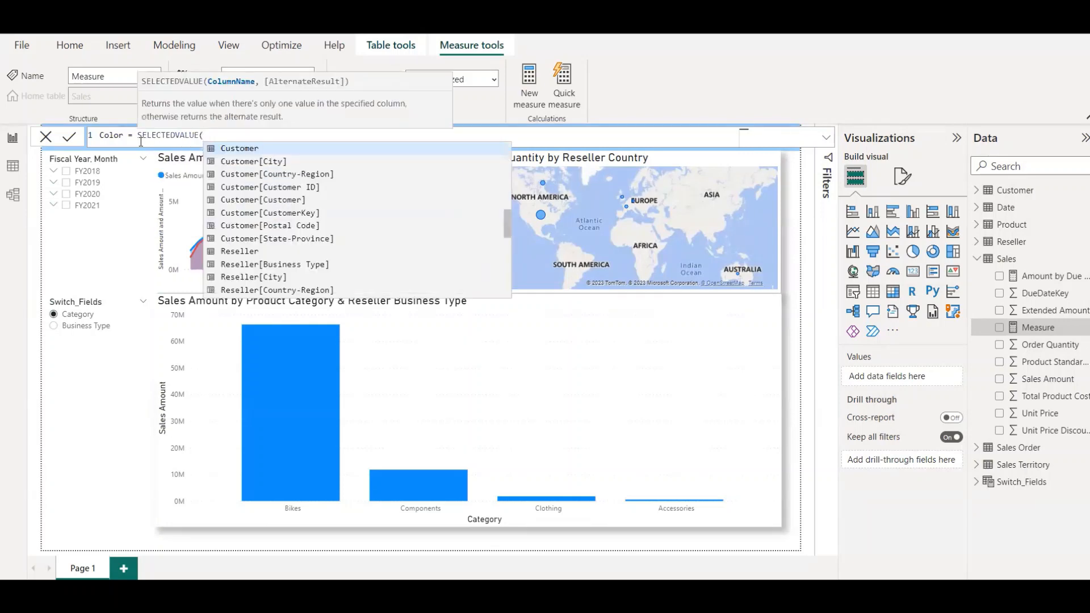
pyautogui.write('swit')
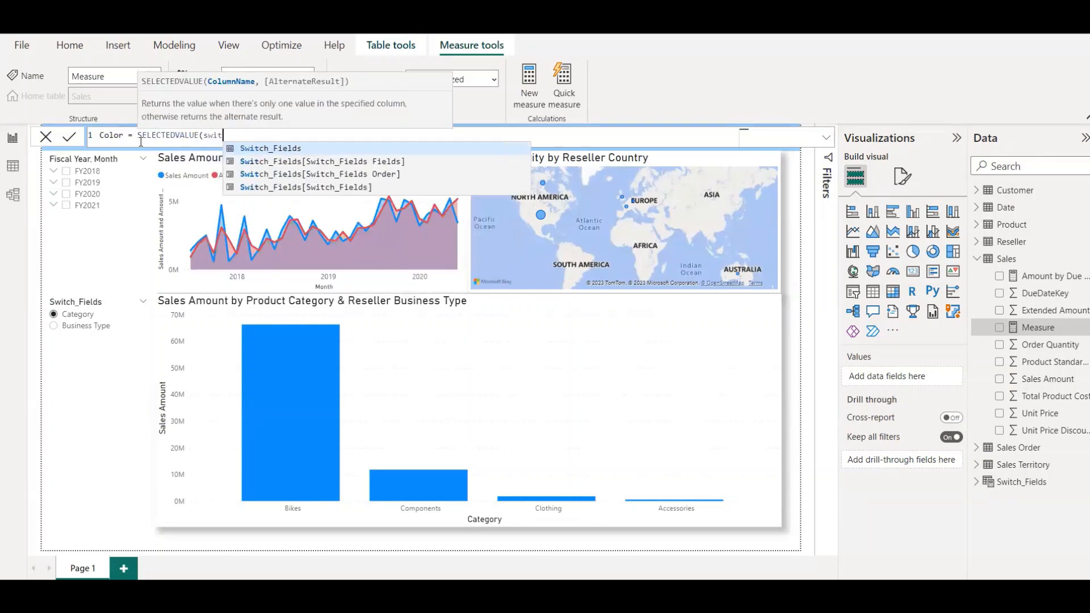
pyautogui.click(320, 162)
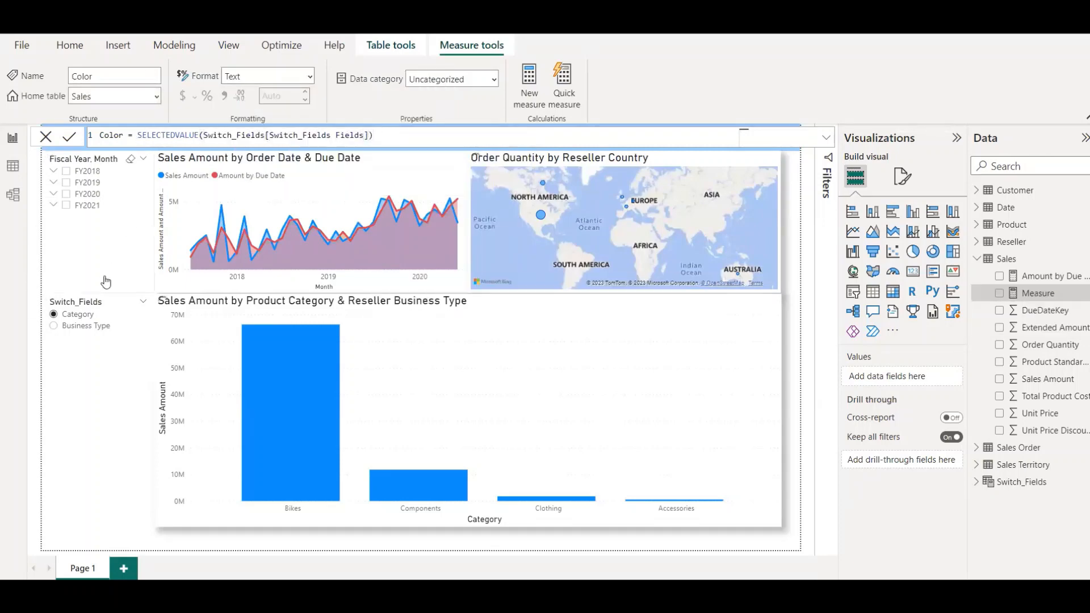
pyautogui.click(69, 136)
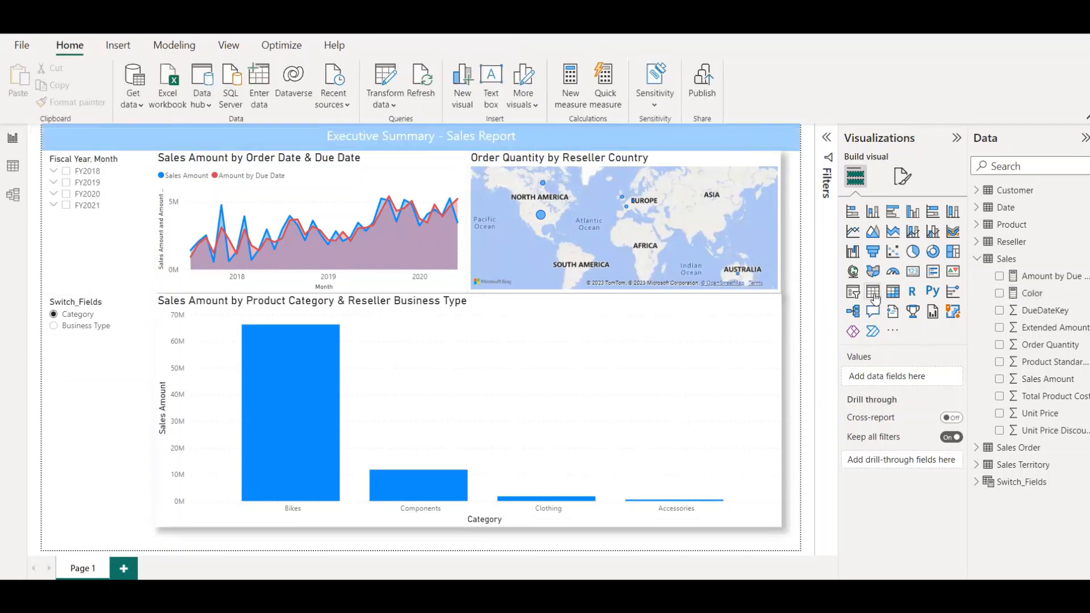
# - Add a table visual showing the Sales Color measure
pyautogui.click(873, 292)
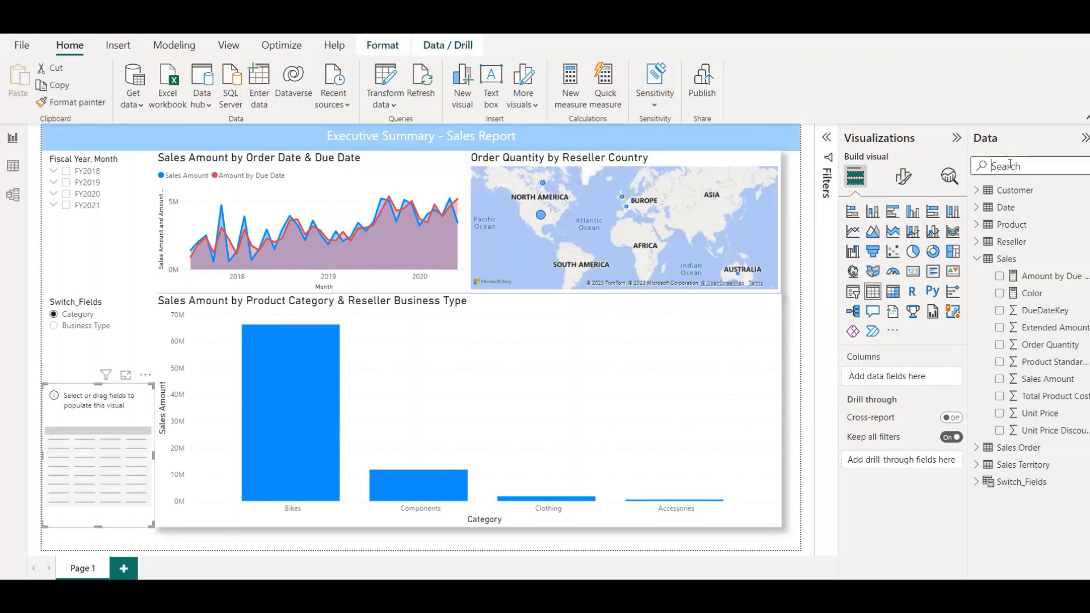
pyautogui.write('color')
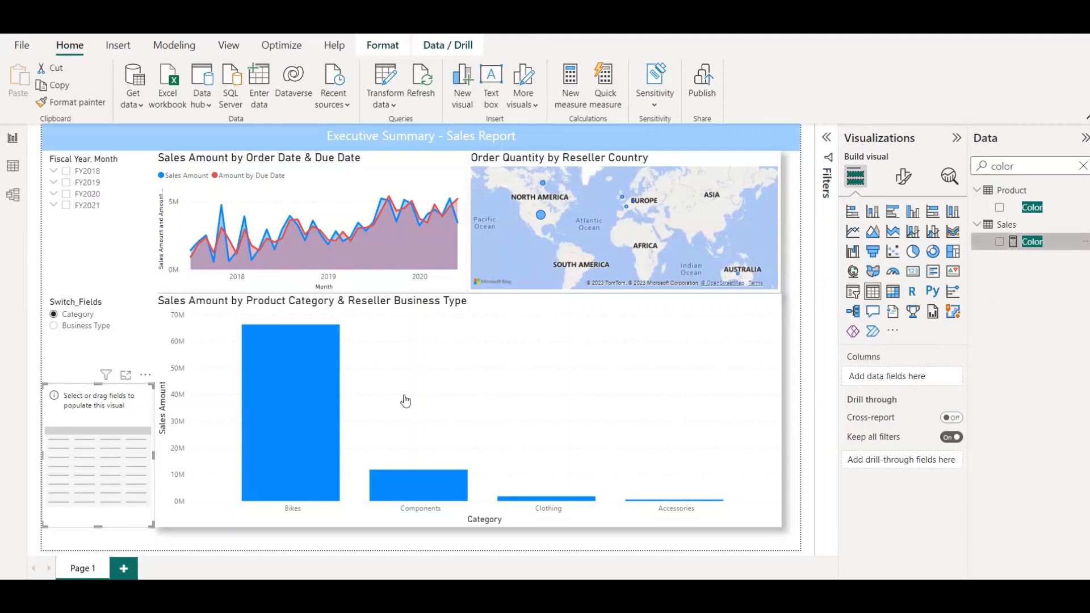
pyautogui.click(999, 241)
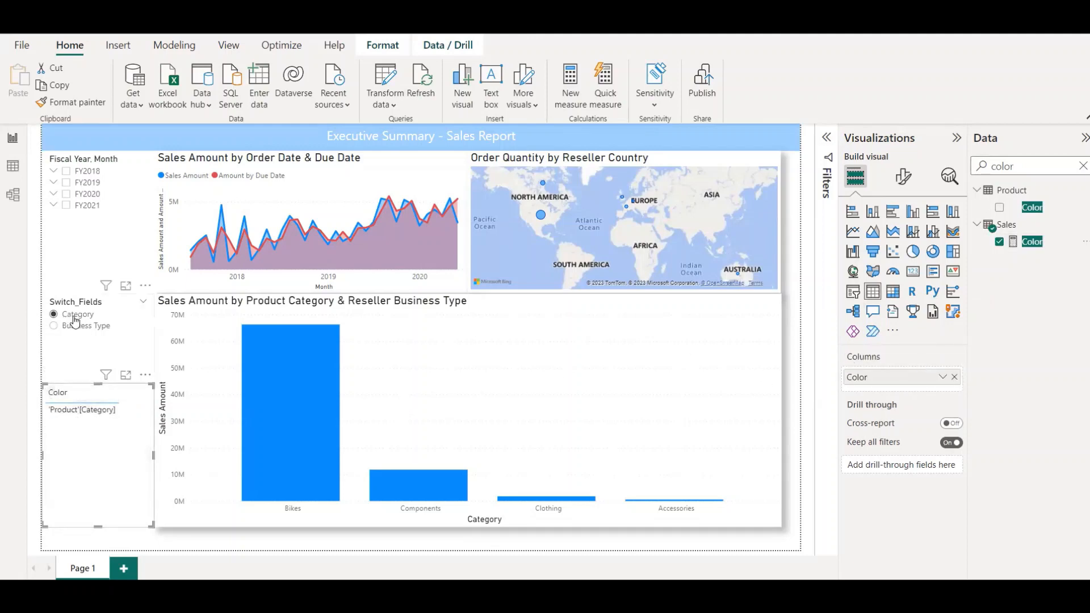
# - Paste the copied 'Product'[Category] value into the formula, then switch the slicer to Business Type
pyautogui.rightClick(81, 409)
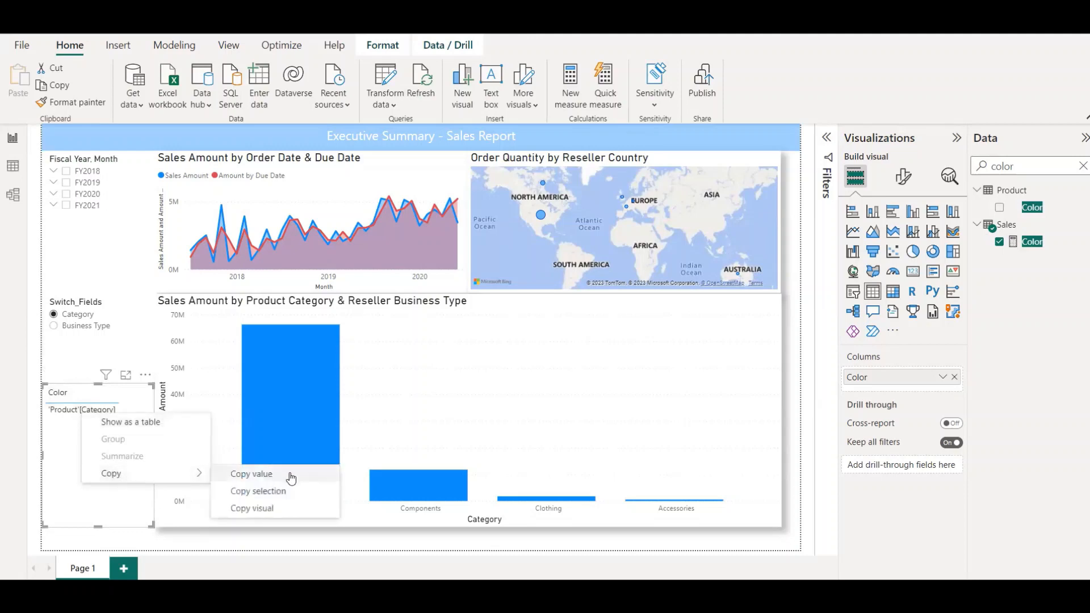
pyautogui.click(250, 473)
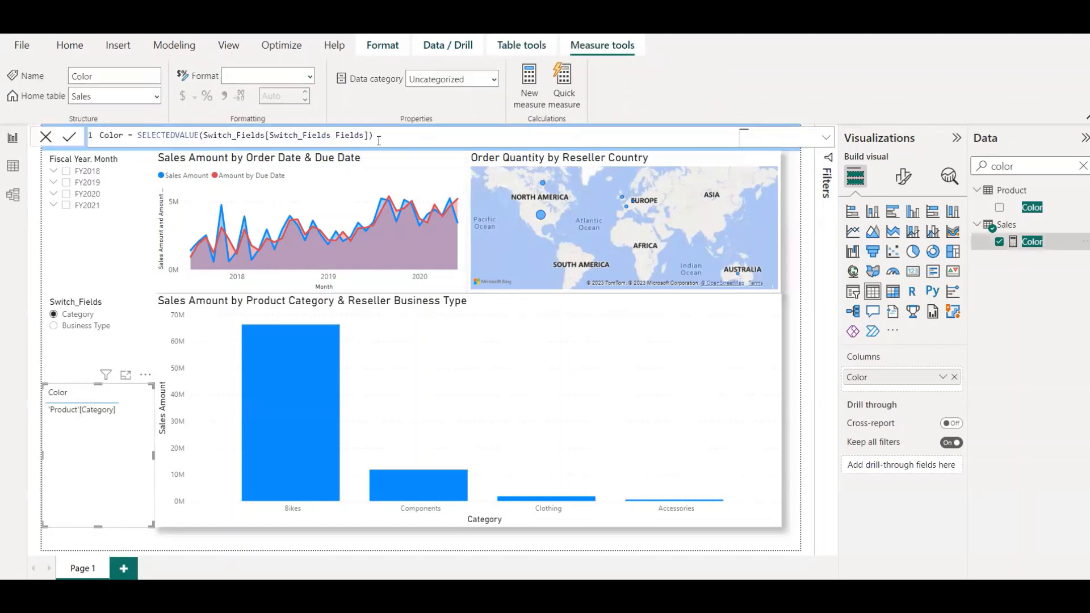
pyautogui.press('enter')
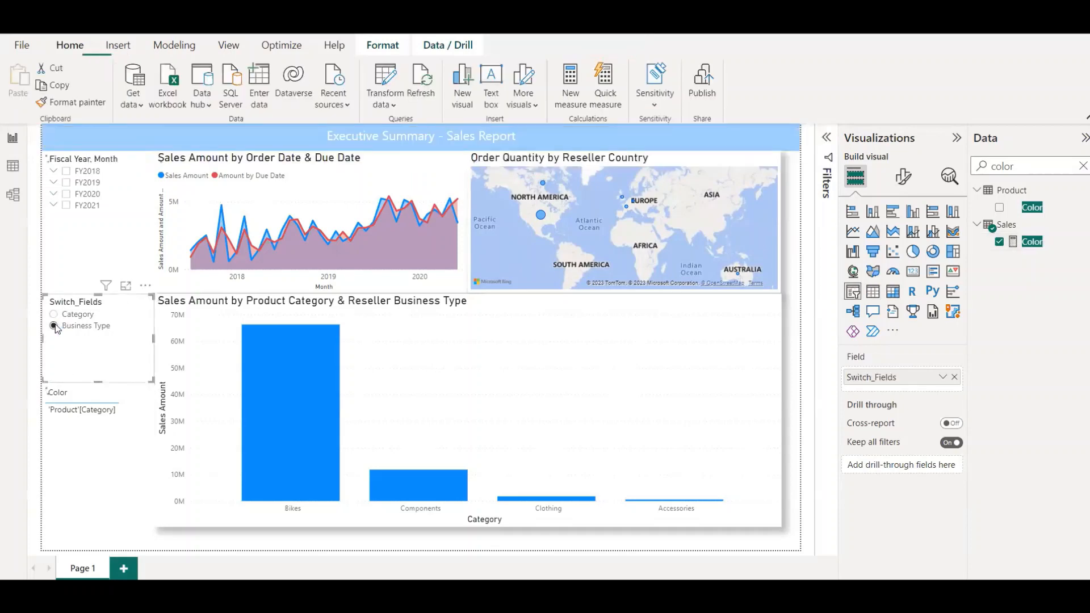
pyautogui.click(53, 326)
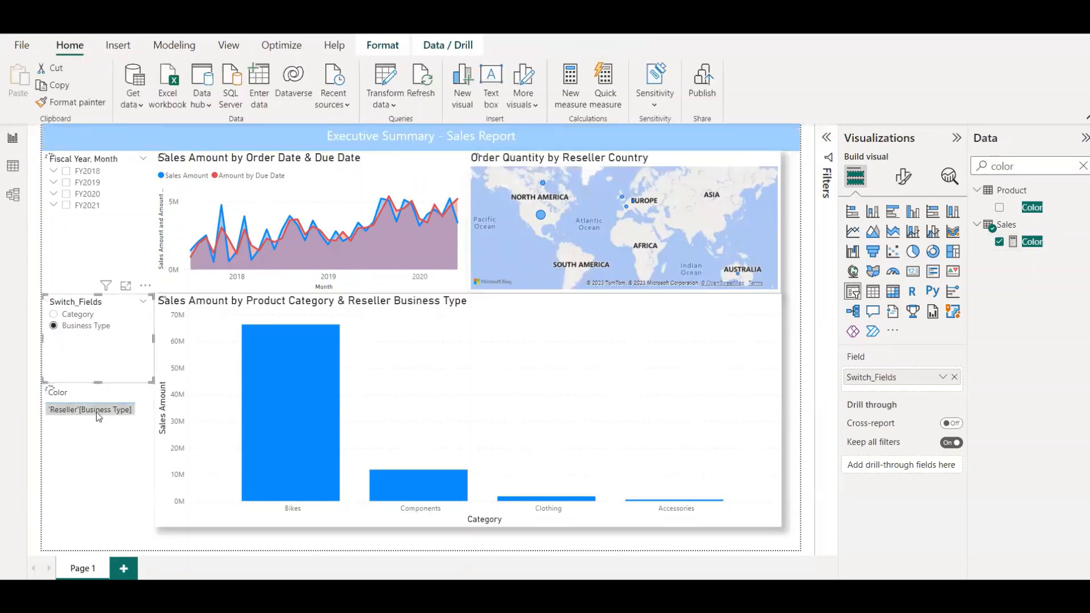
pyautogui.rightClick(89, 409)
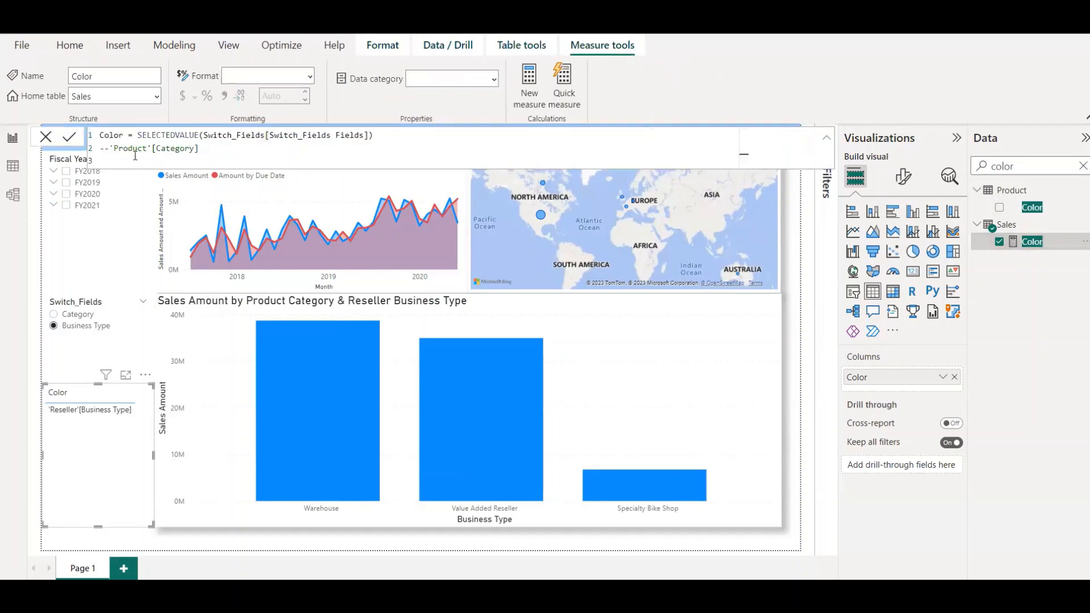
pyautogui.moveTo(201, 208)
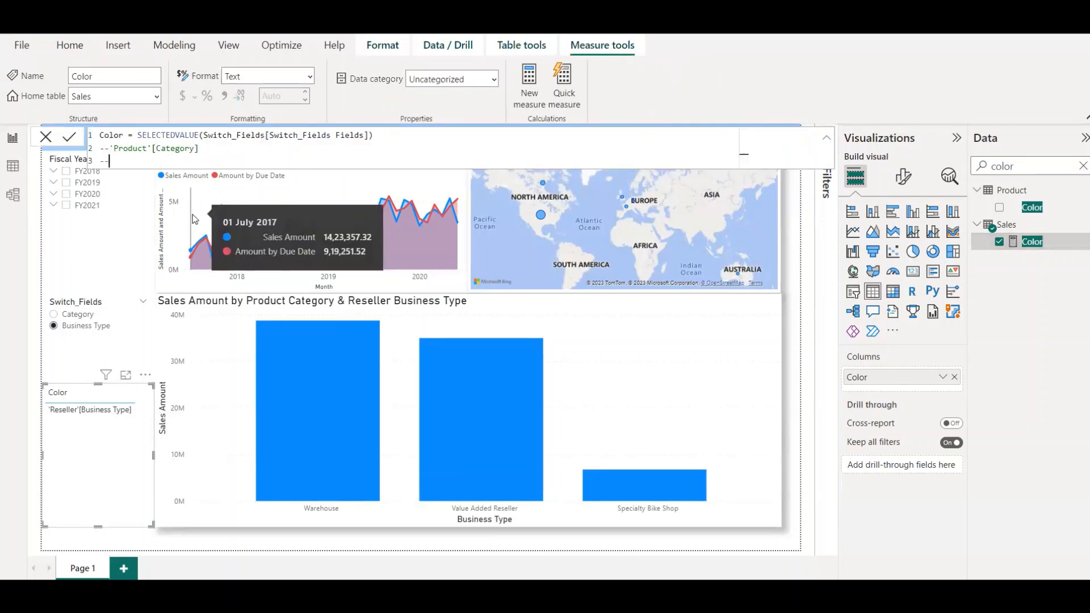
# - Add a 'Reseller'[Business Type] comment and make 'Product'[Category] return "Green"
pyautogui.write("--'Reseller'[Business Type]")
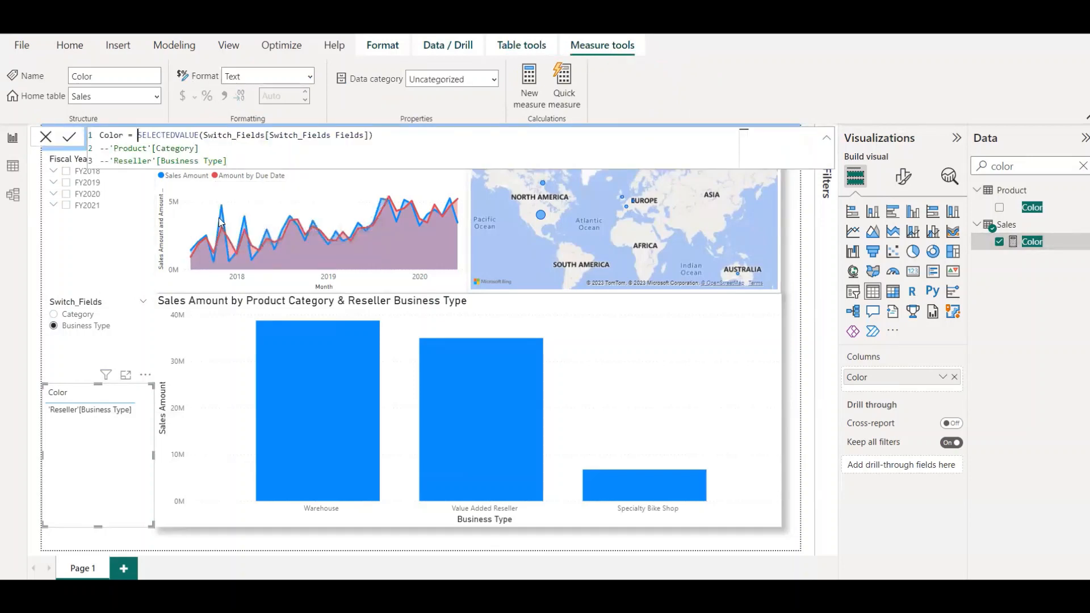
pyautogui.moveTo(220, 222)
pyautogui.write('IF(')
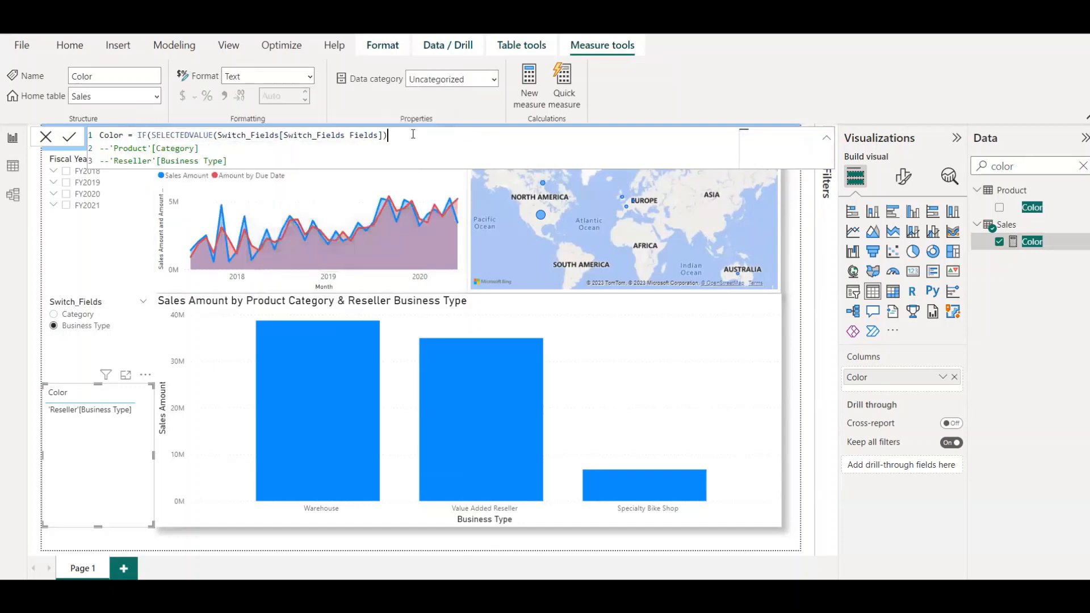
pyautogui.write('=')
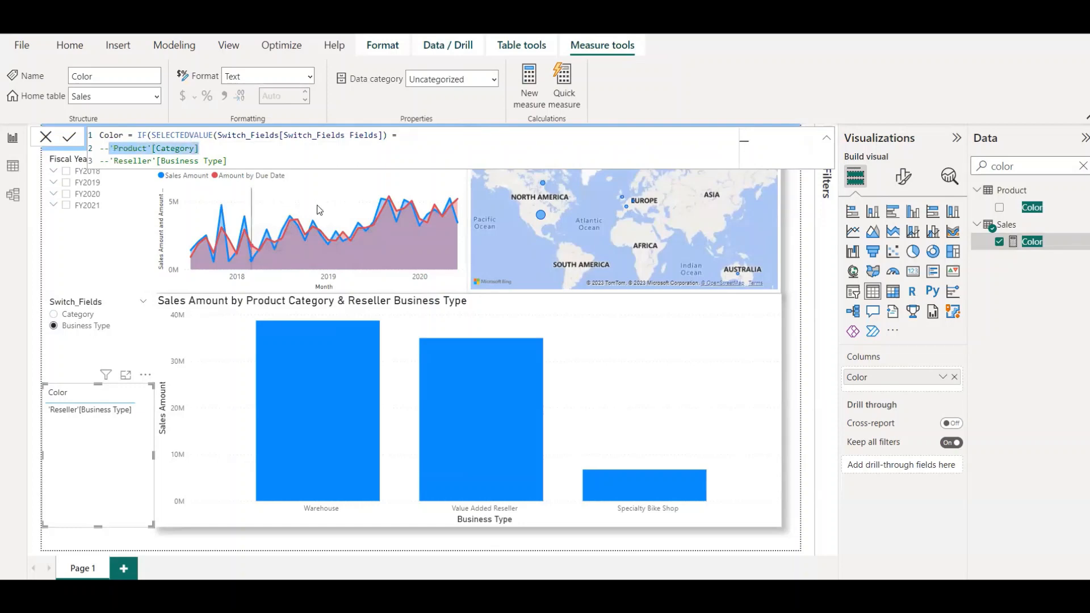
pyautogui.click(408, 136)
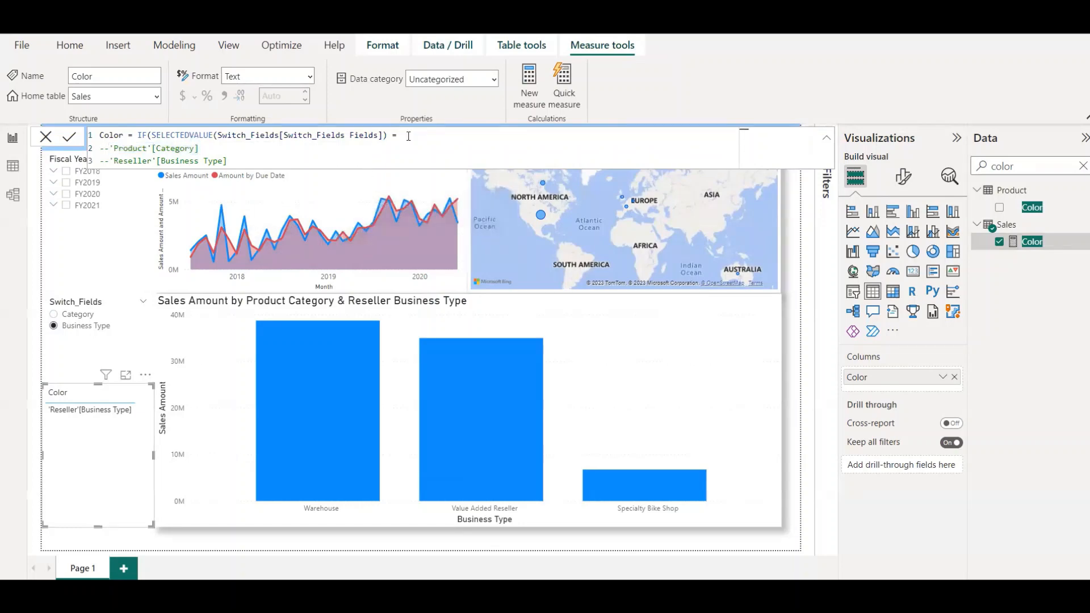
pyautogui.write('"\'Product\'[Category]"')
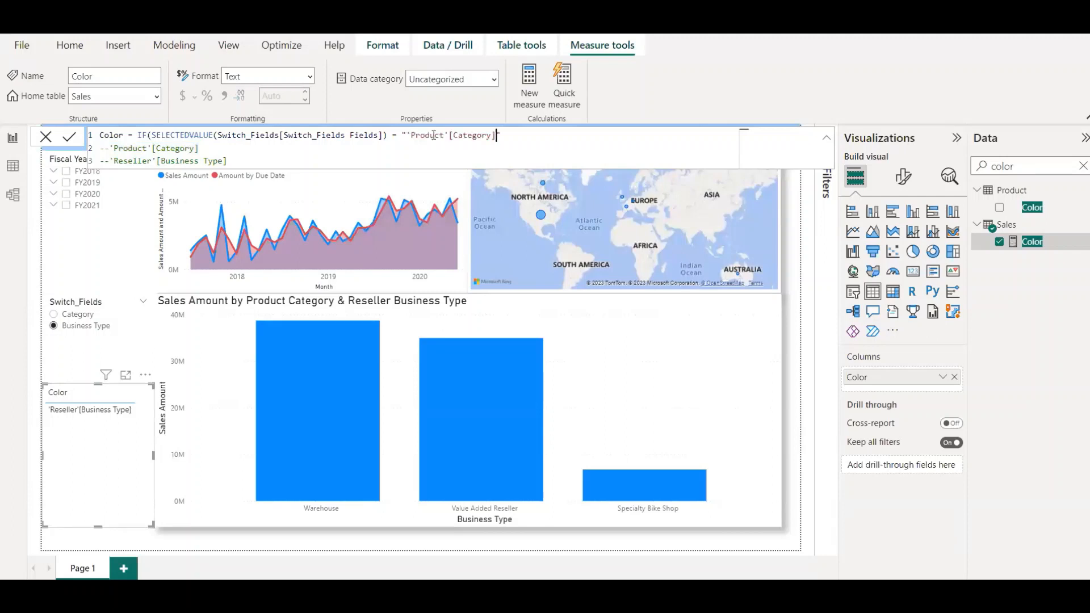
pyautogui.write(',')
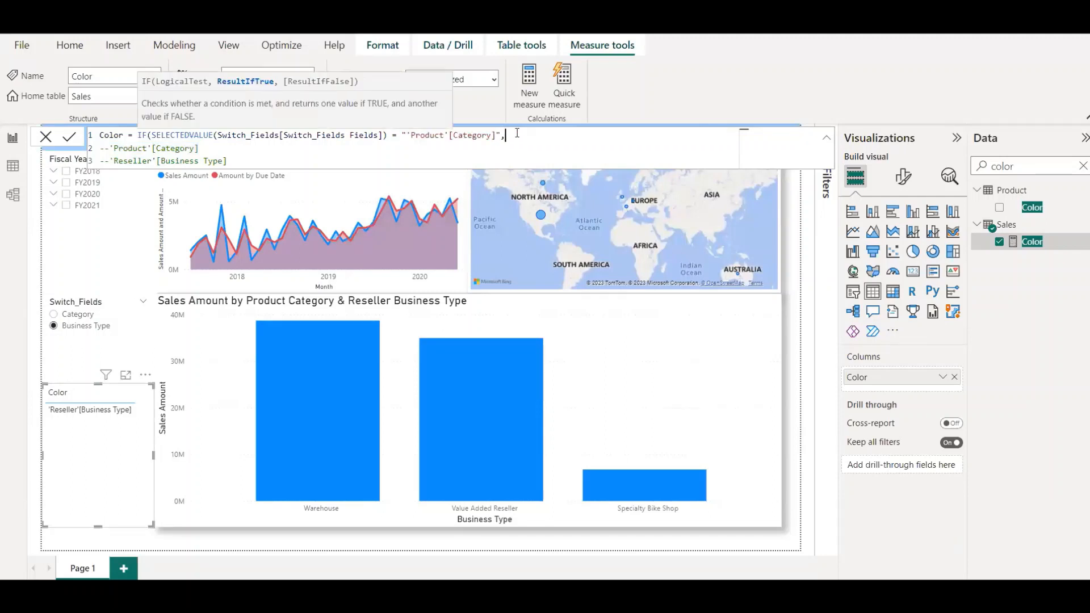
pyautogui.write('"G')
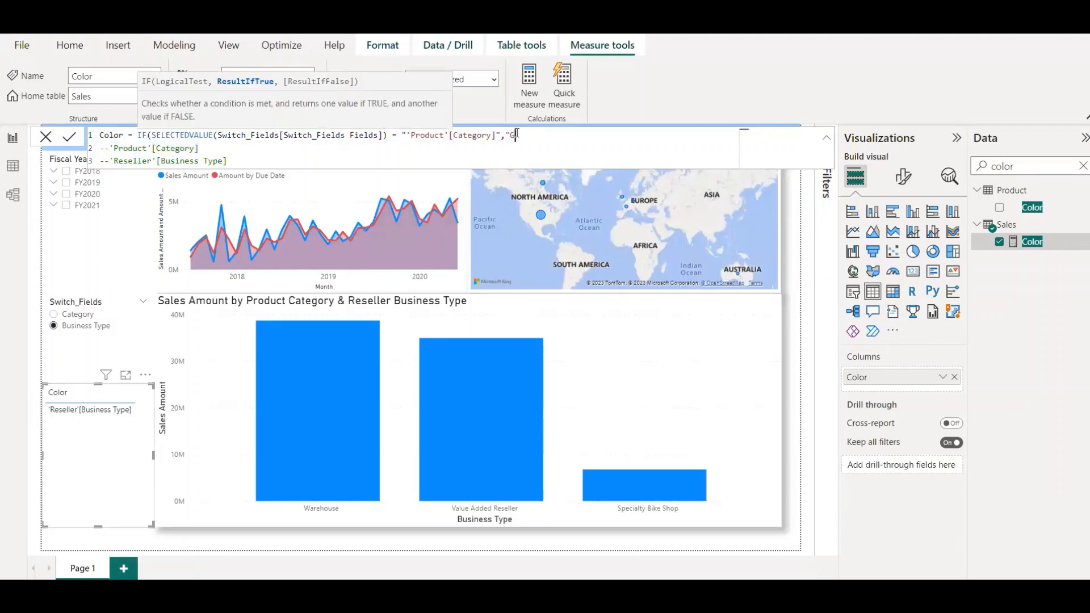
pyautogui.write('reen')
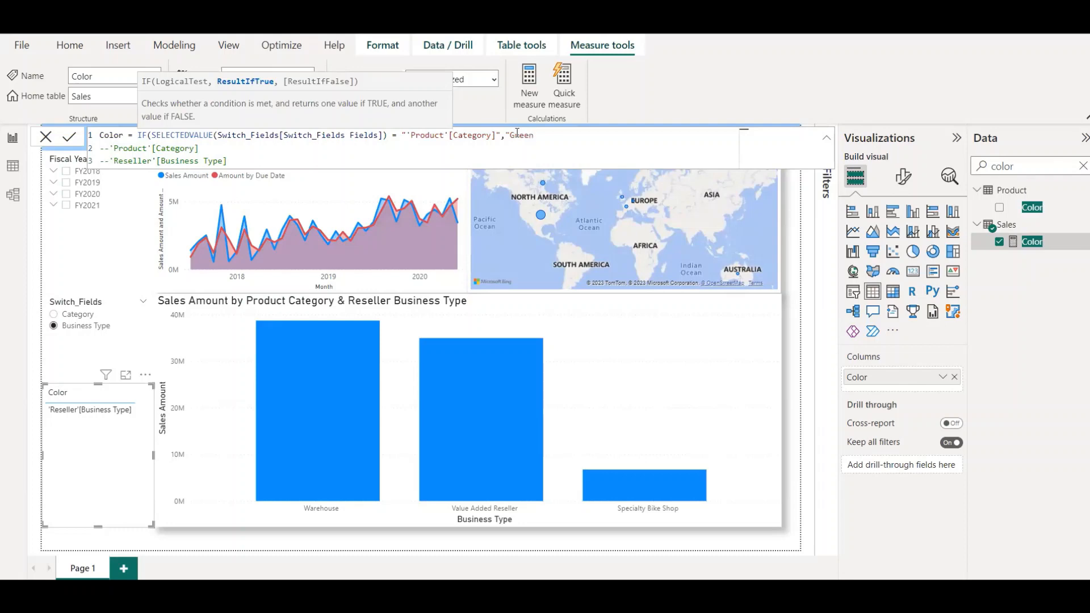
# - Add a nested IF returning "Blue" for Business Type, otherwise "White", and commit
pyautogui.write(',if')
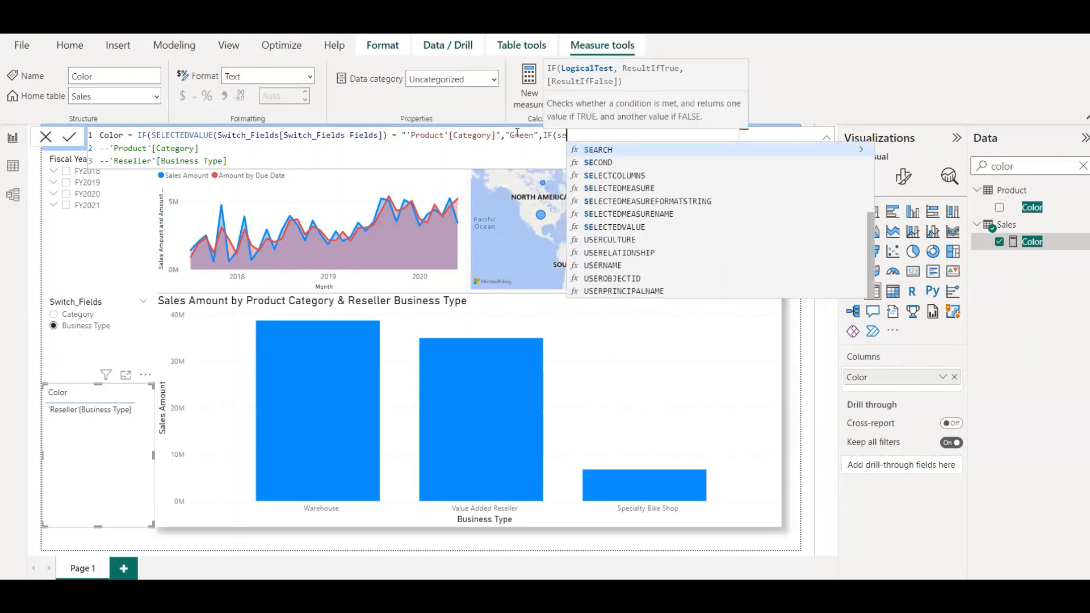
pyautogui.write('le')
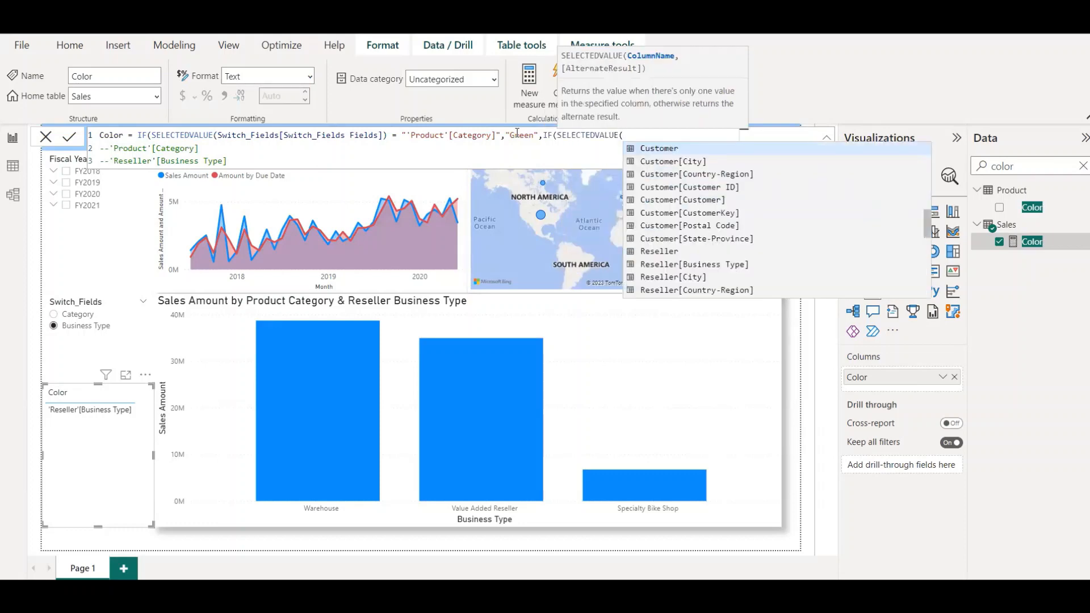
pyautogui.write('swit')
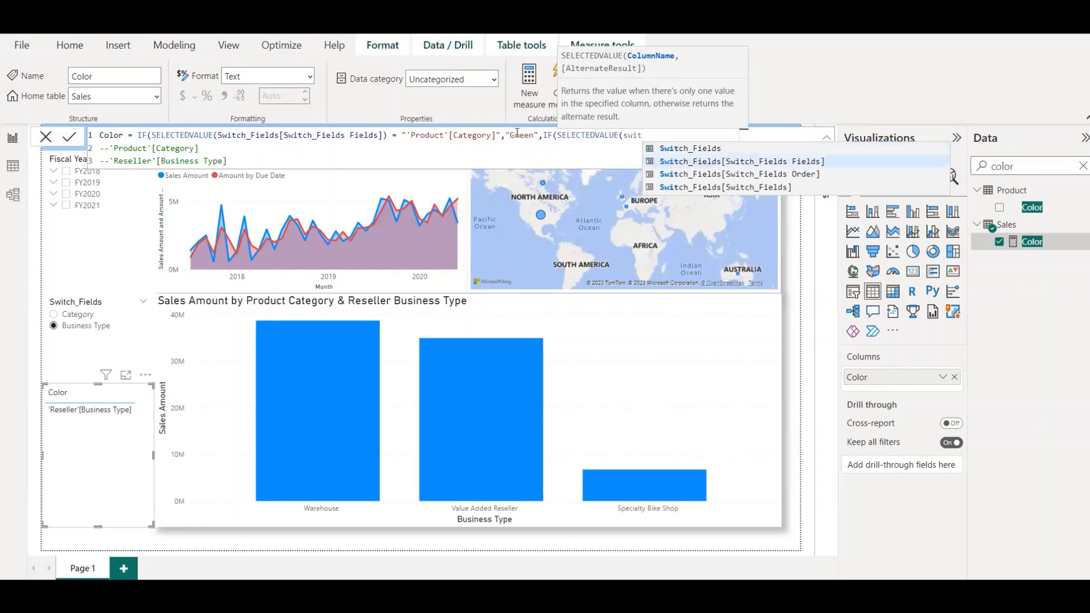
pyautogui.click(740, 160)
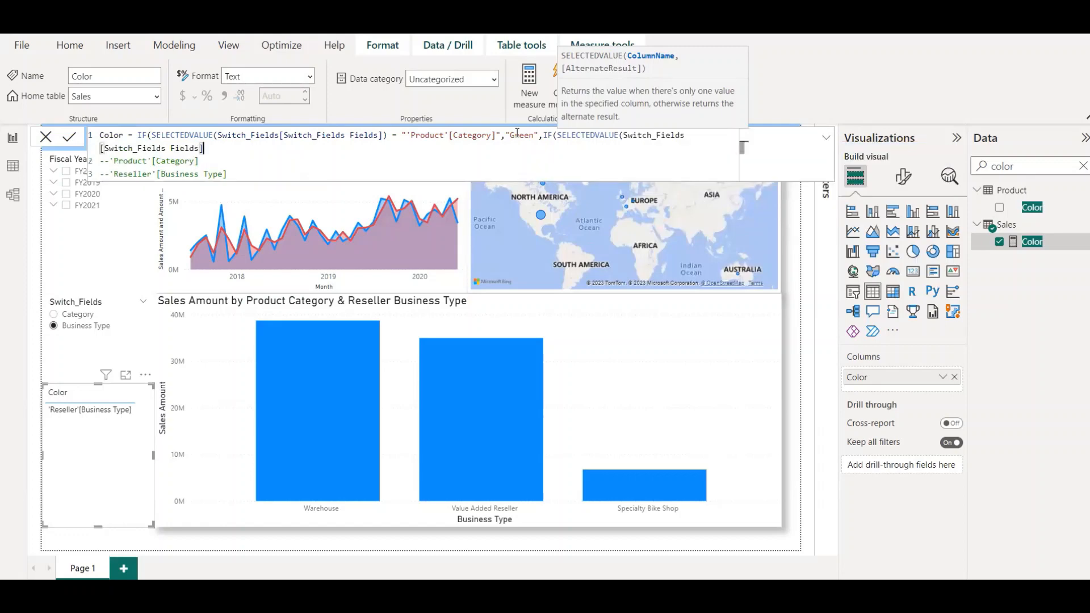
pyautogui.write('=')
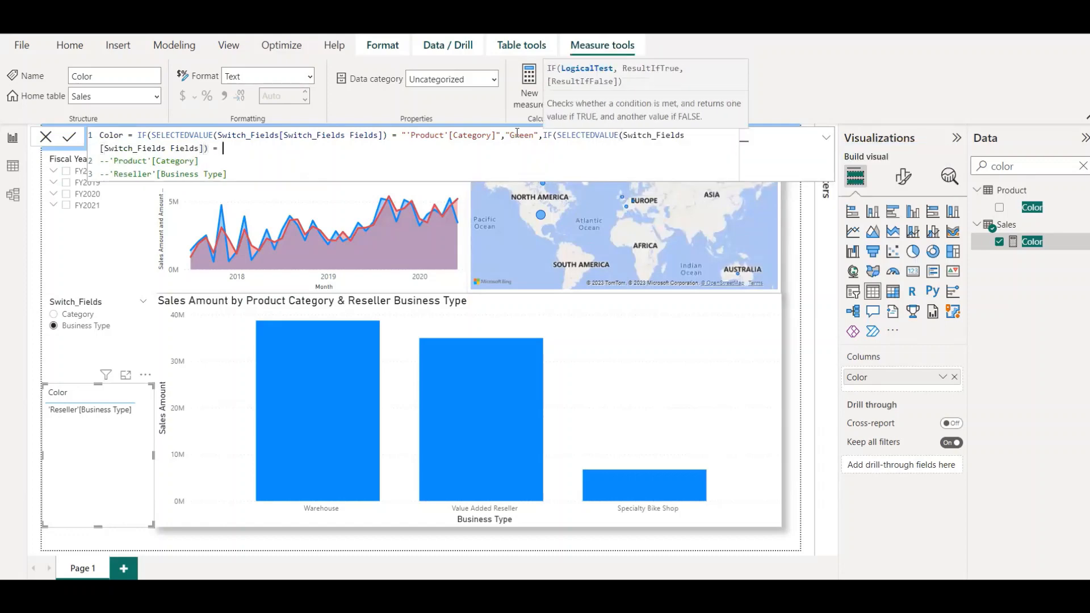
pyautogui.write('"\'Reseller\'[Business Type')
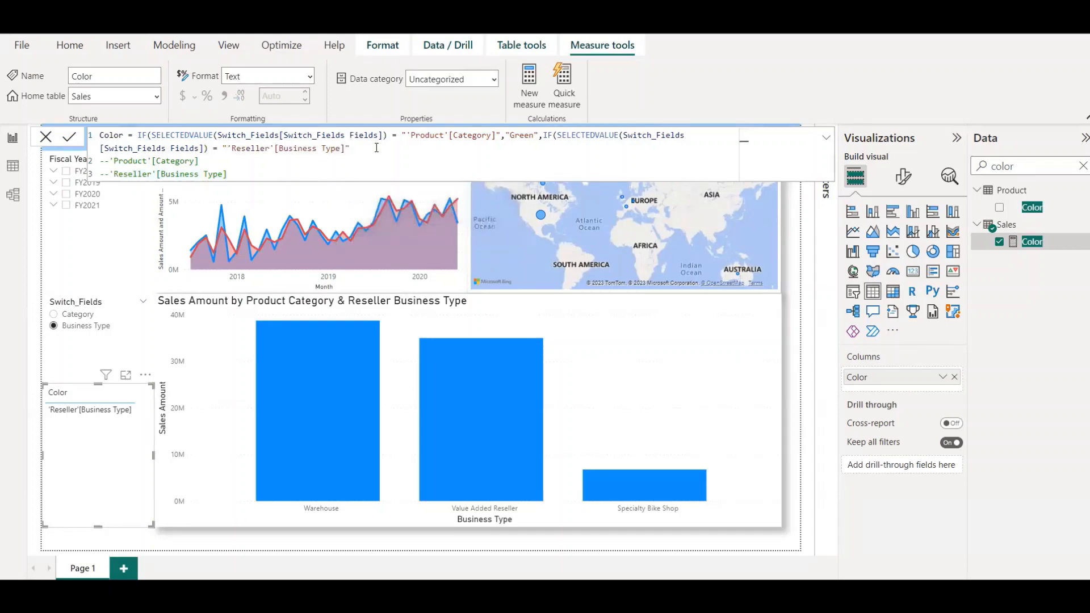
pyautogui.write('"B')
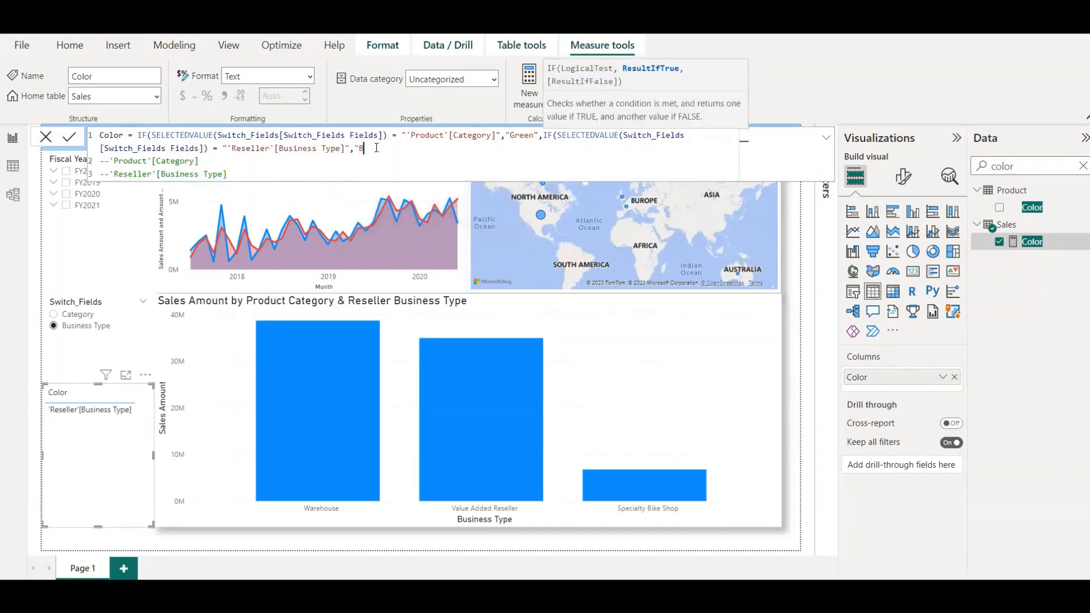
pyautogui.write('lue",')
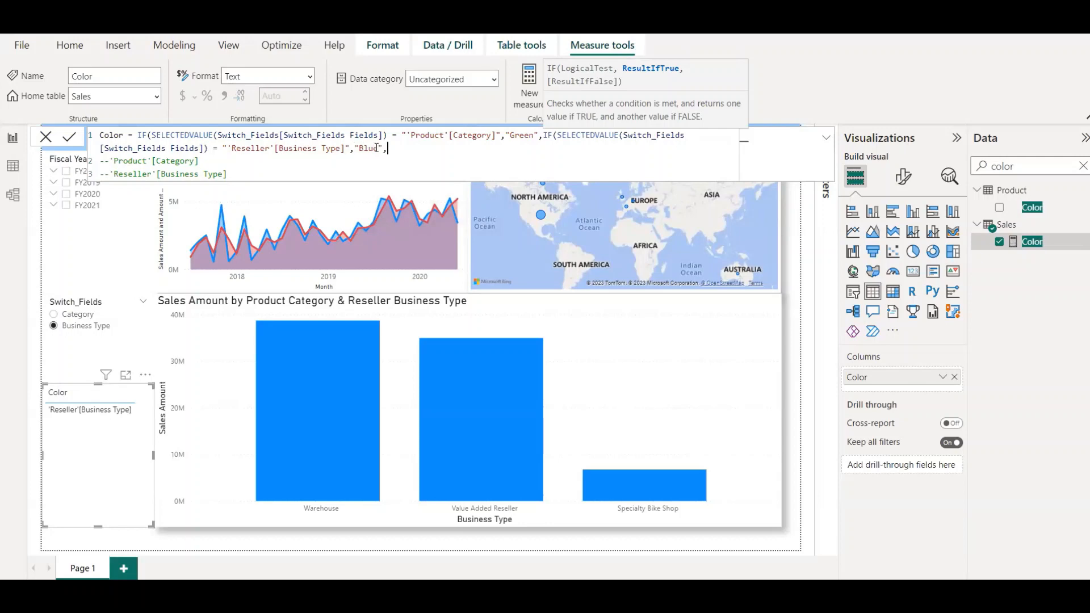
pyautogui.write('"White"))')
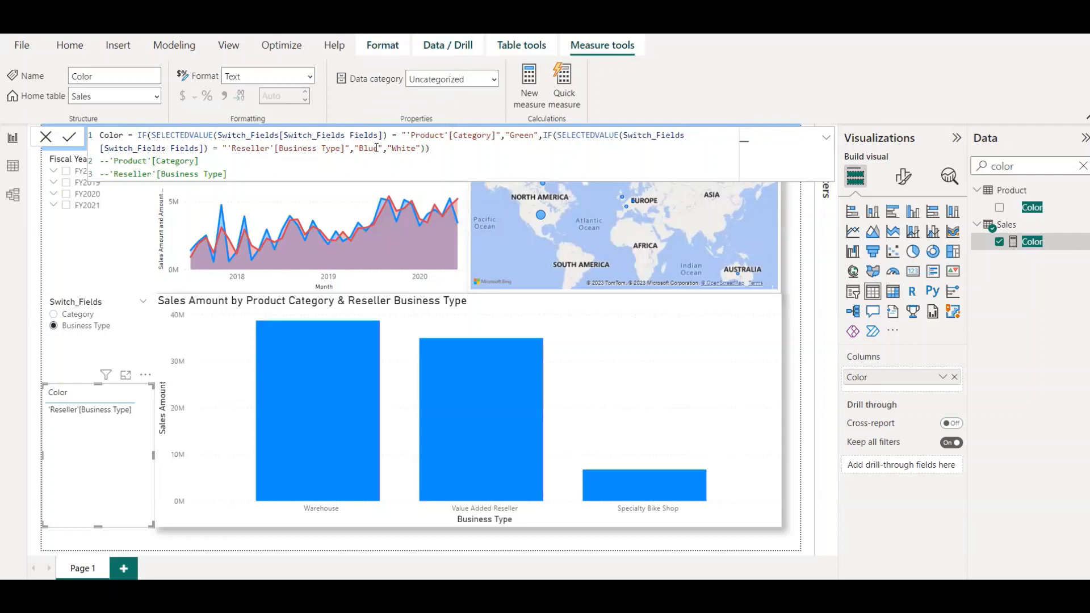
pyautogui.click(69, 136)
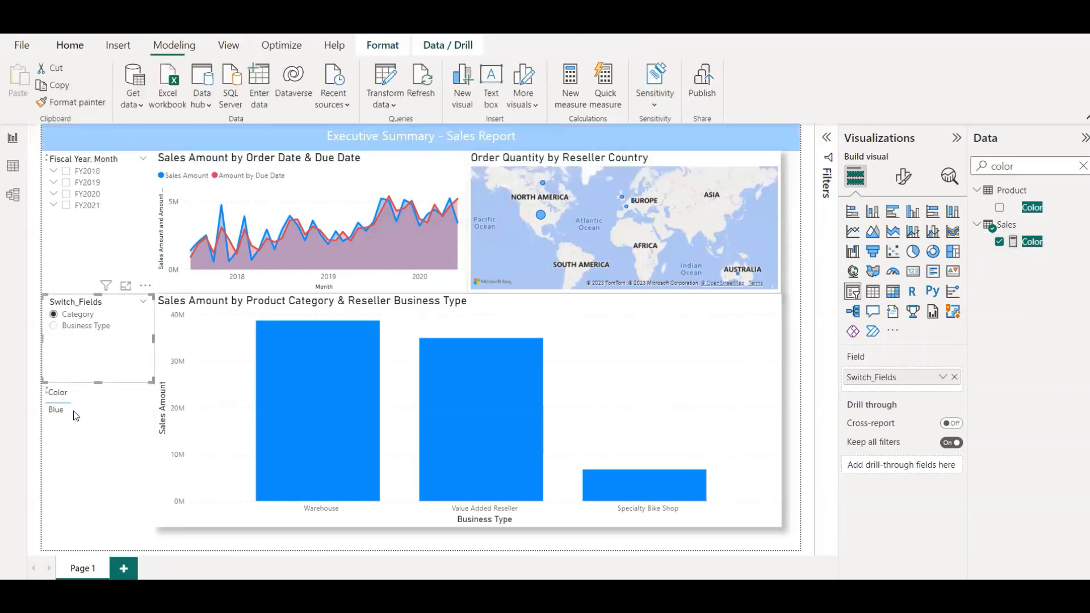
# - Toggle the slicer, then set the column colour fx to the Sales Color field value
pyautogui.click(53, 326)
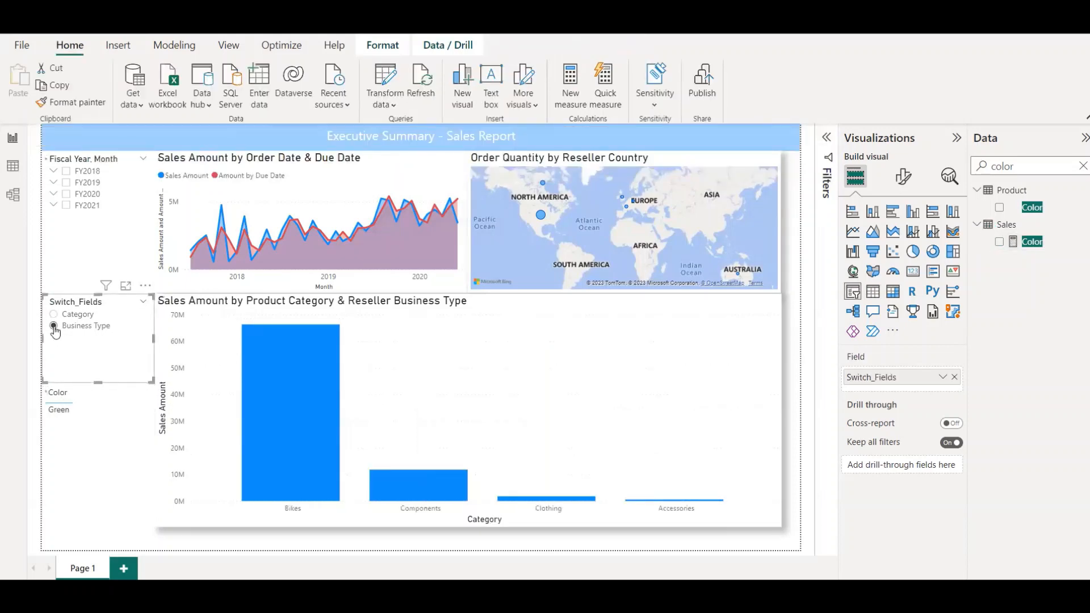
pyautogui.click(54, 325)
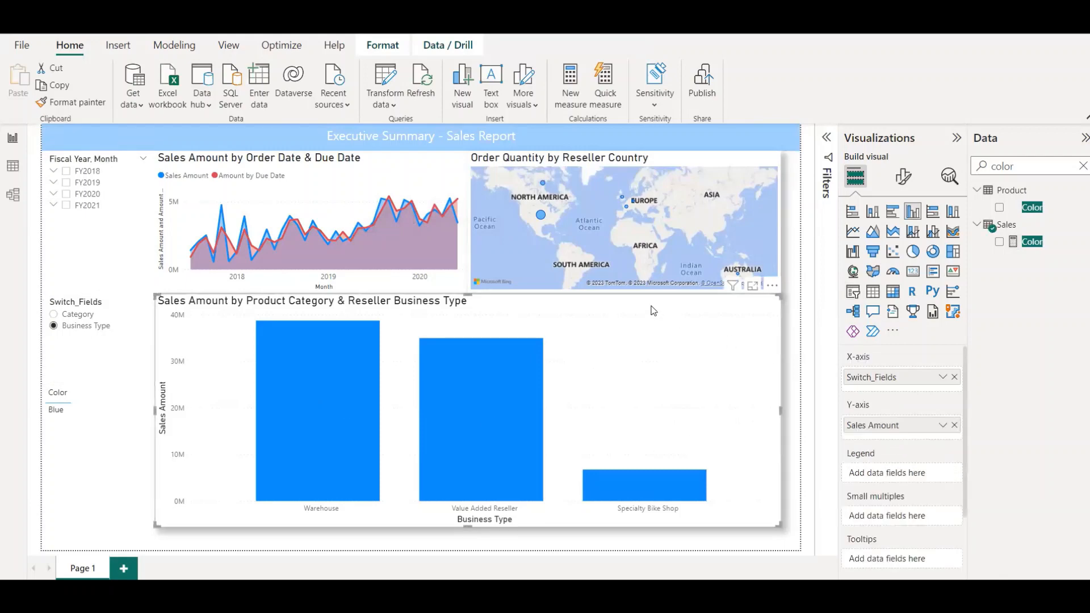
pyautogui.moveTo(902, 176)
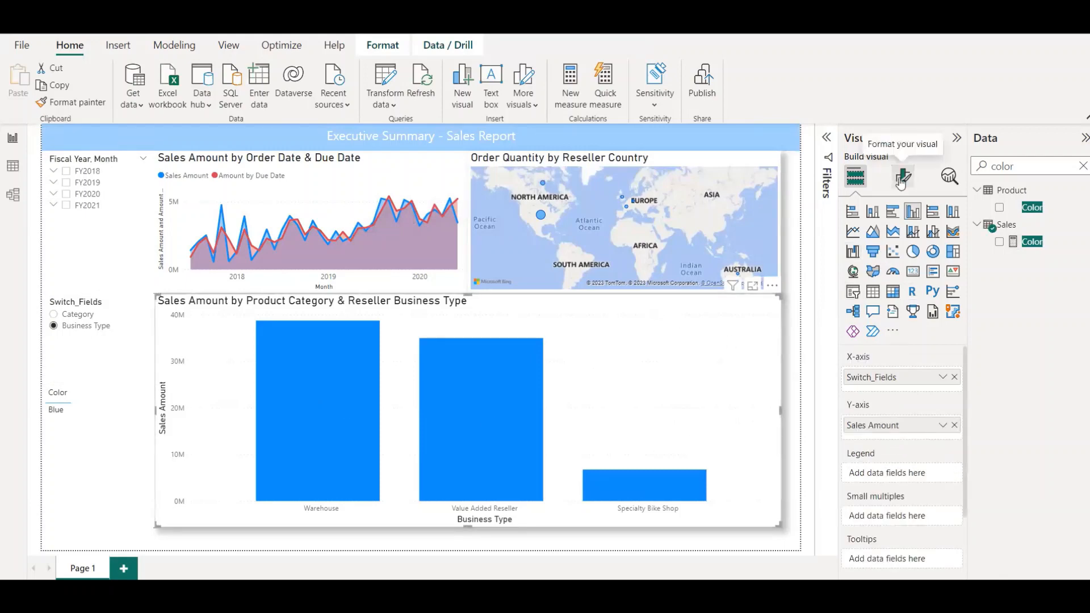
pyautogui.click(902, 176)
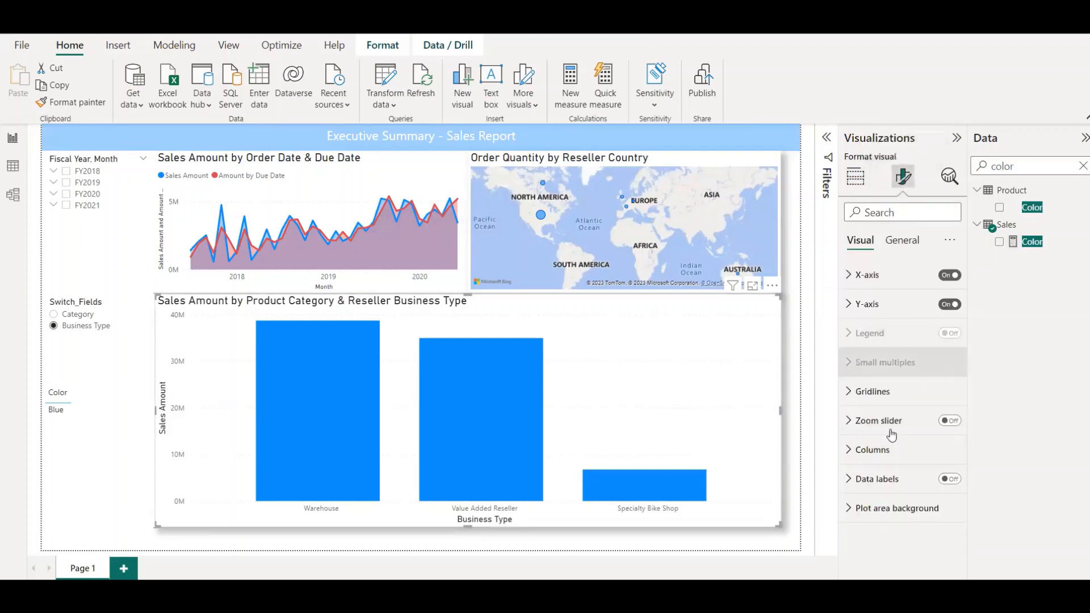
pyautogui.click(872, 449)
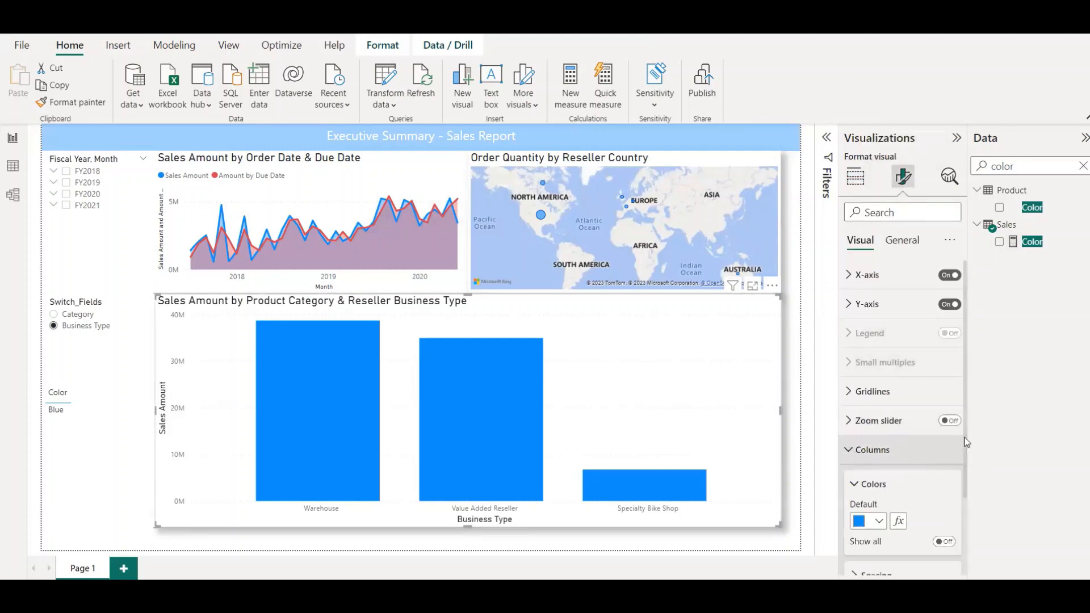
pyautogui.scroll(-3)
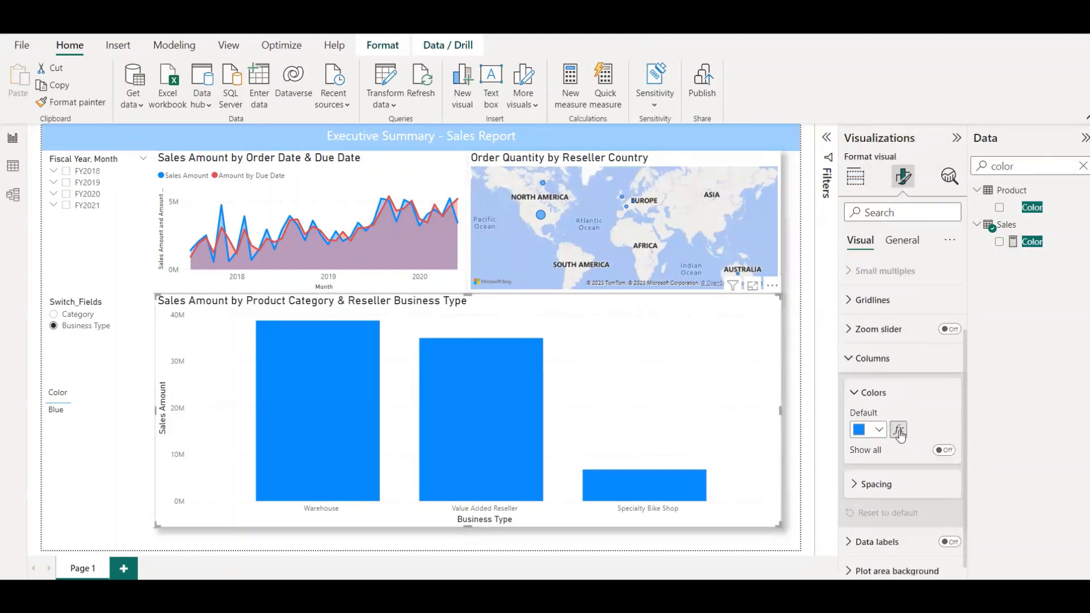
pyautogui.moveTo(464, 237)
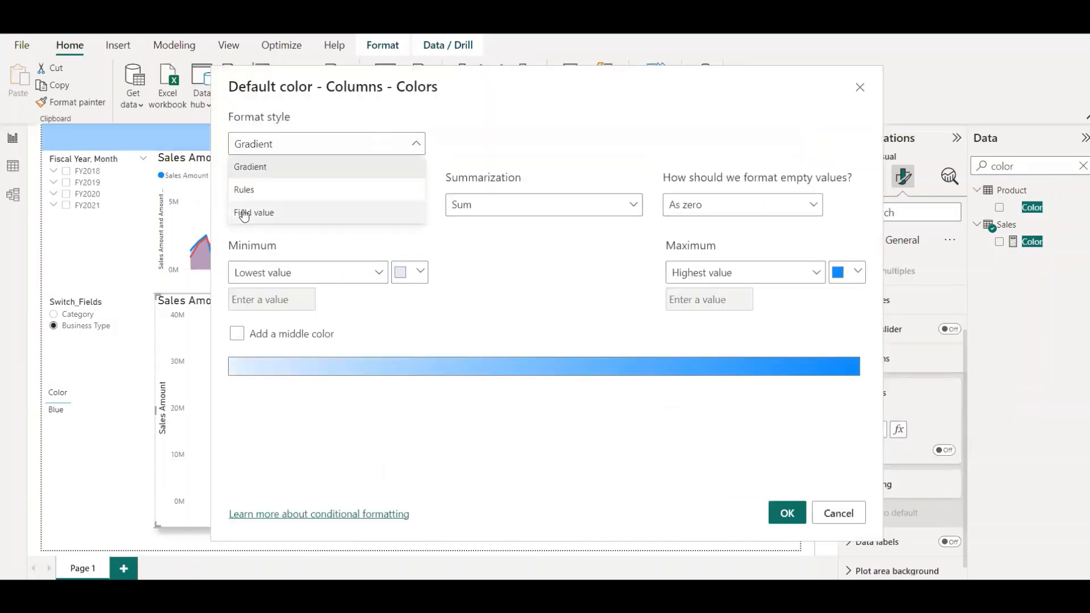
pyautogui.click(254, 213)
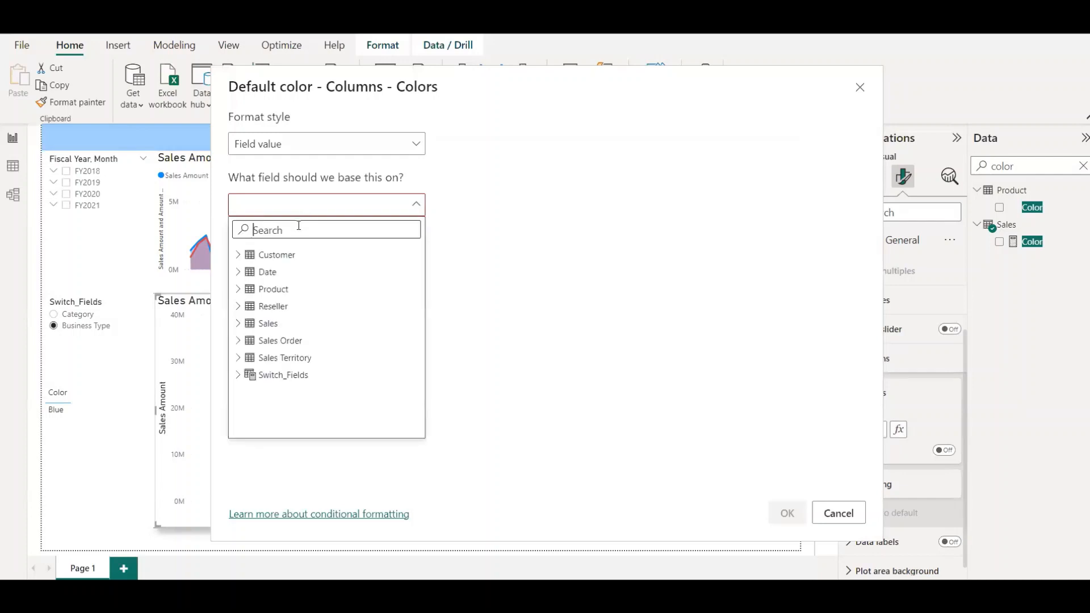
pyautogui.write('color')
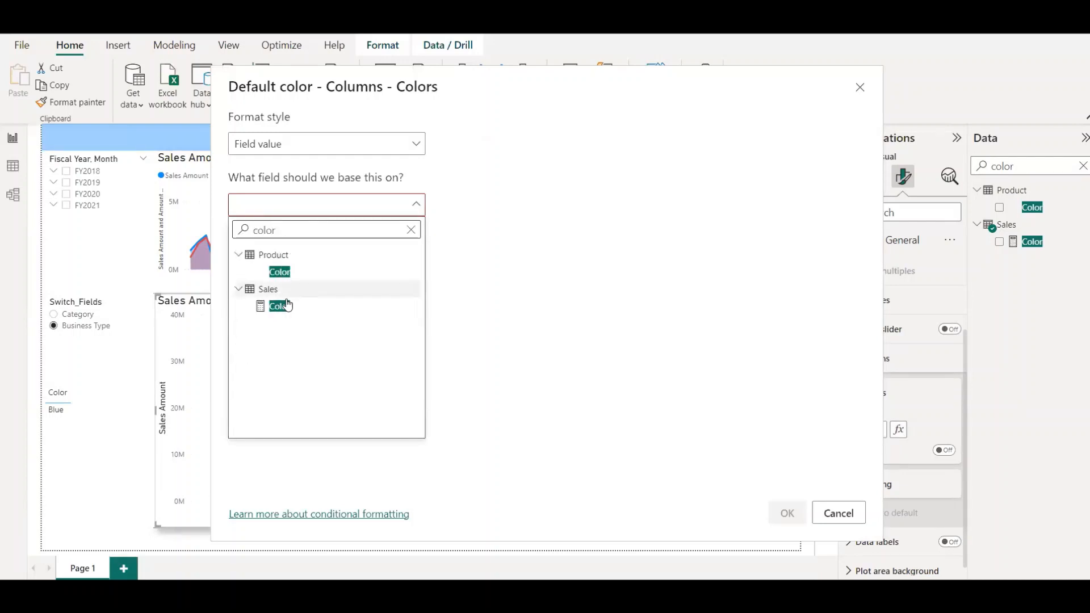
pyautogui.click(278, 306)
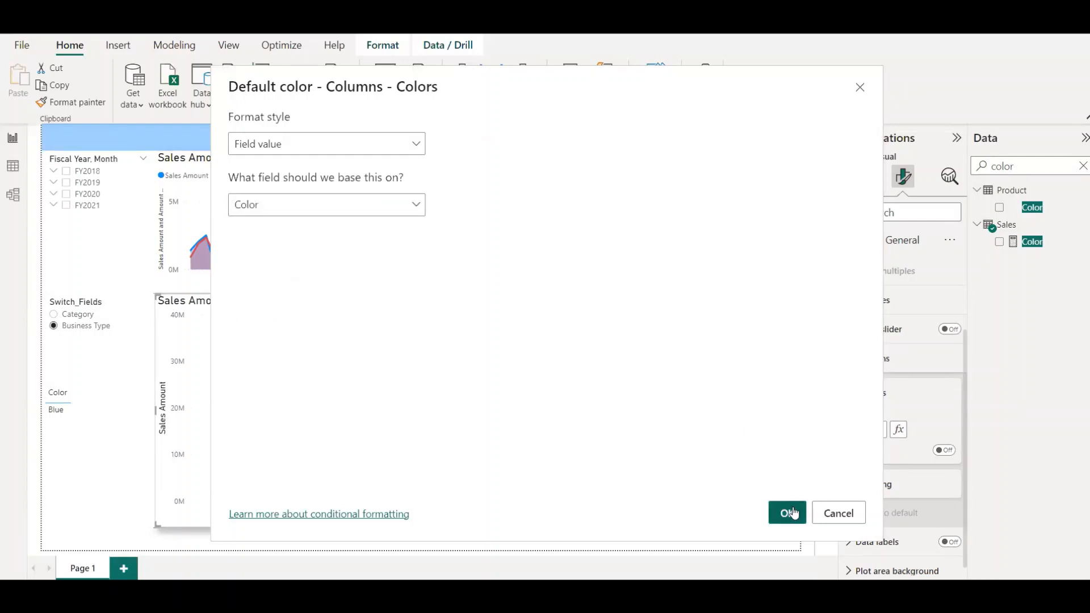
pyautogui.click(786, 513)
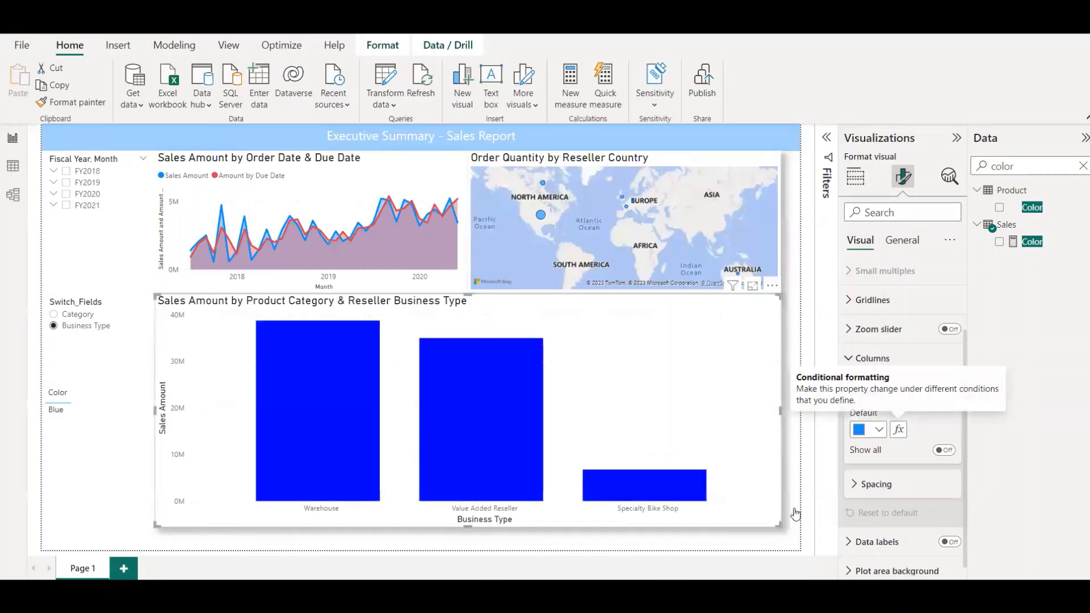
# - Switch the slicer to Category, then Business Type, and collapse the Visualizations pane
pyautogui.click(898, 429)
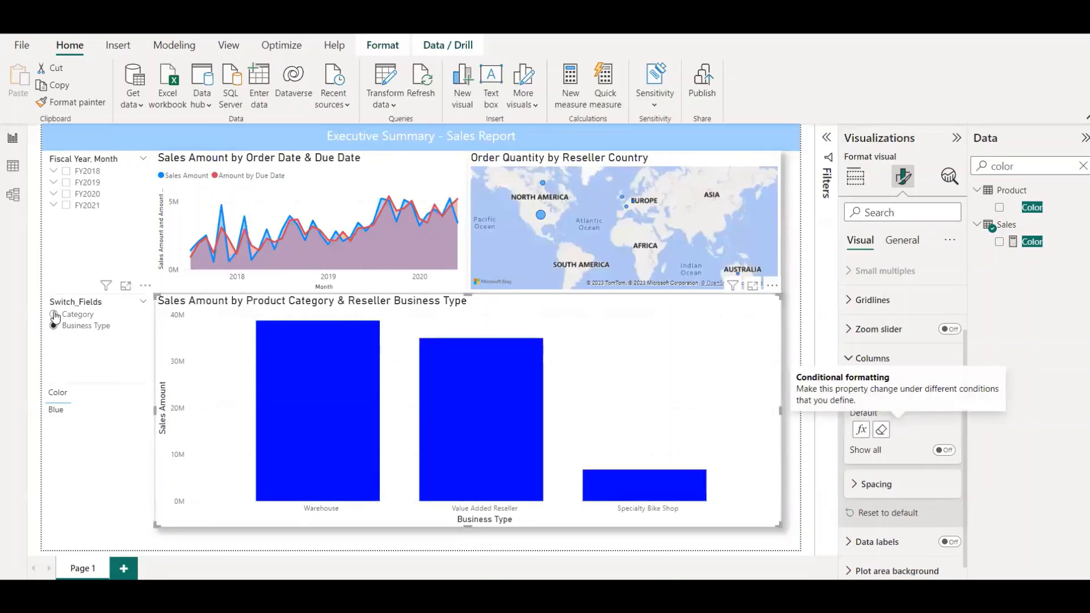
pyautogui.click(53, 314)
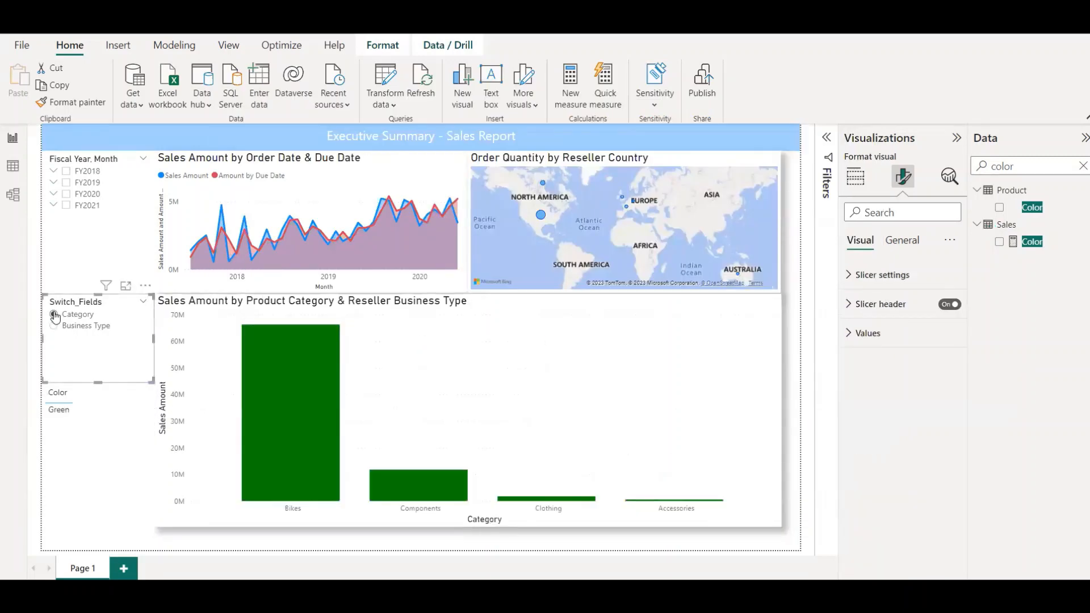
pyautogui.click(53, 326)
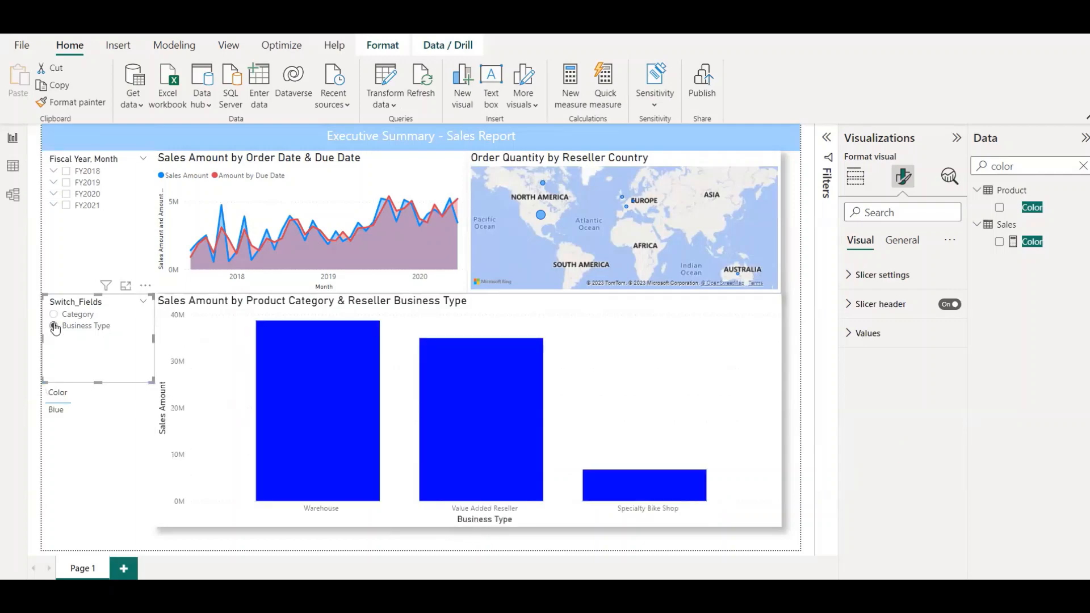
pyautogui.click(53, 325)
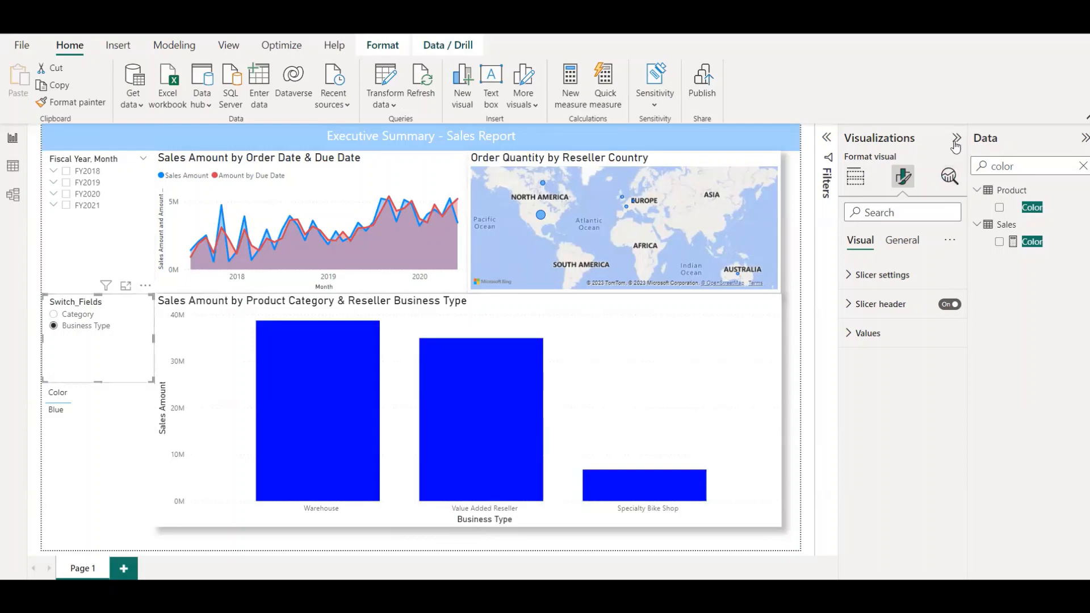
pyautogui.click(956, 139)
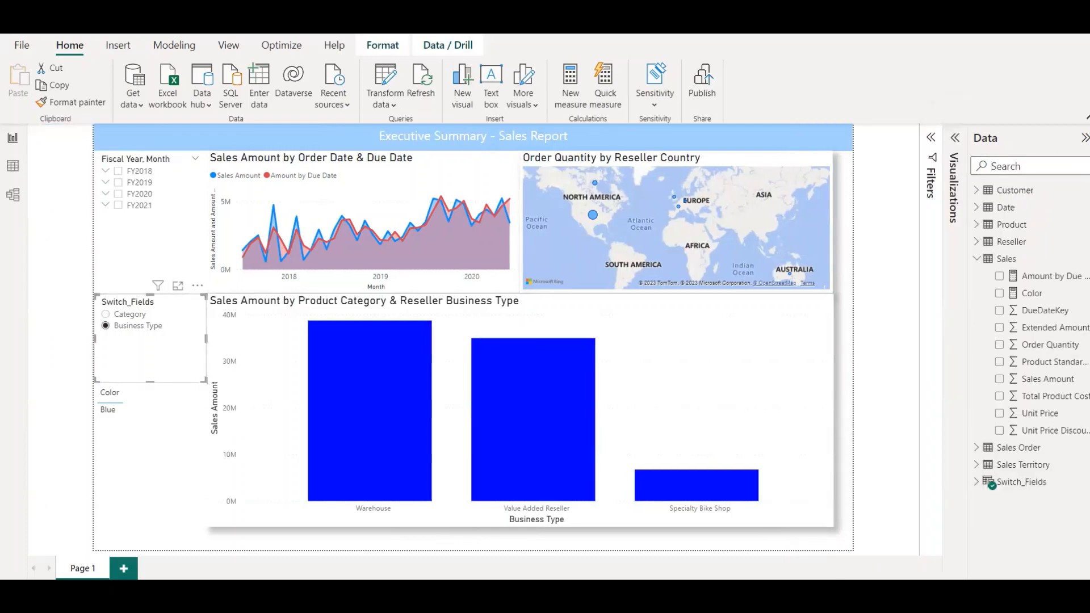